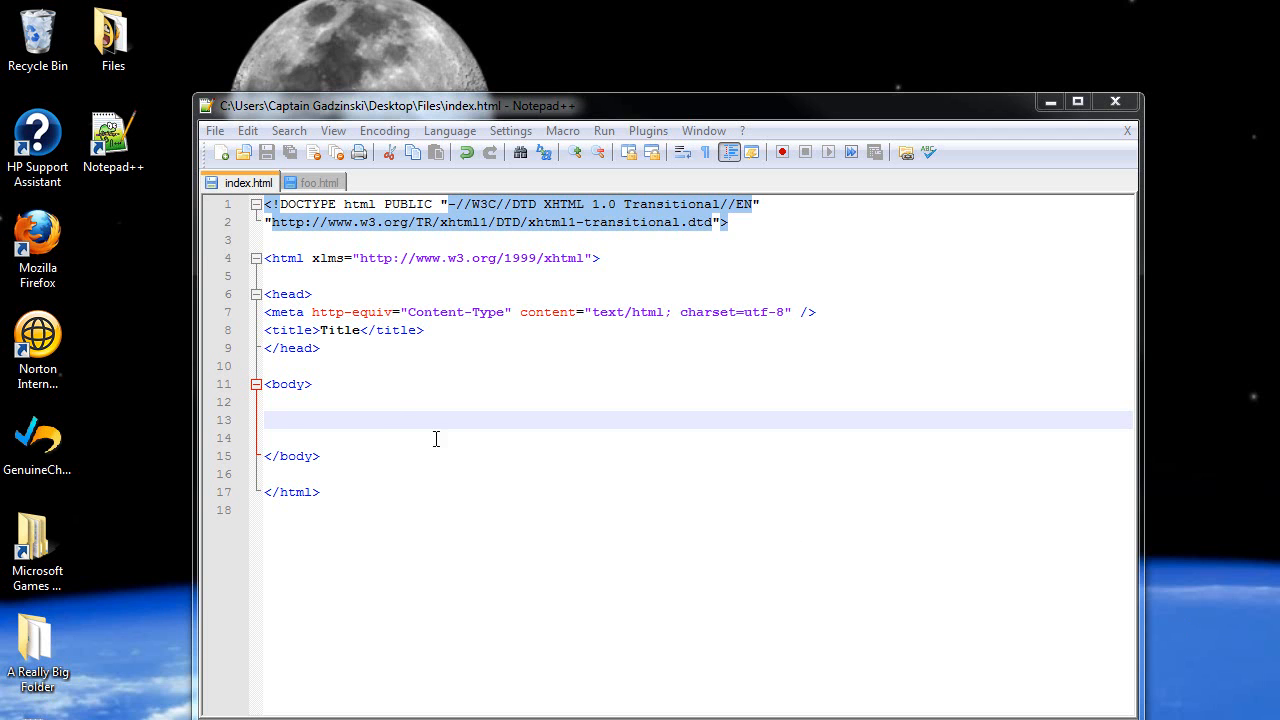
{"action": "mouse_move", "coordinate": [453, 408]}
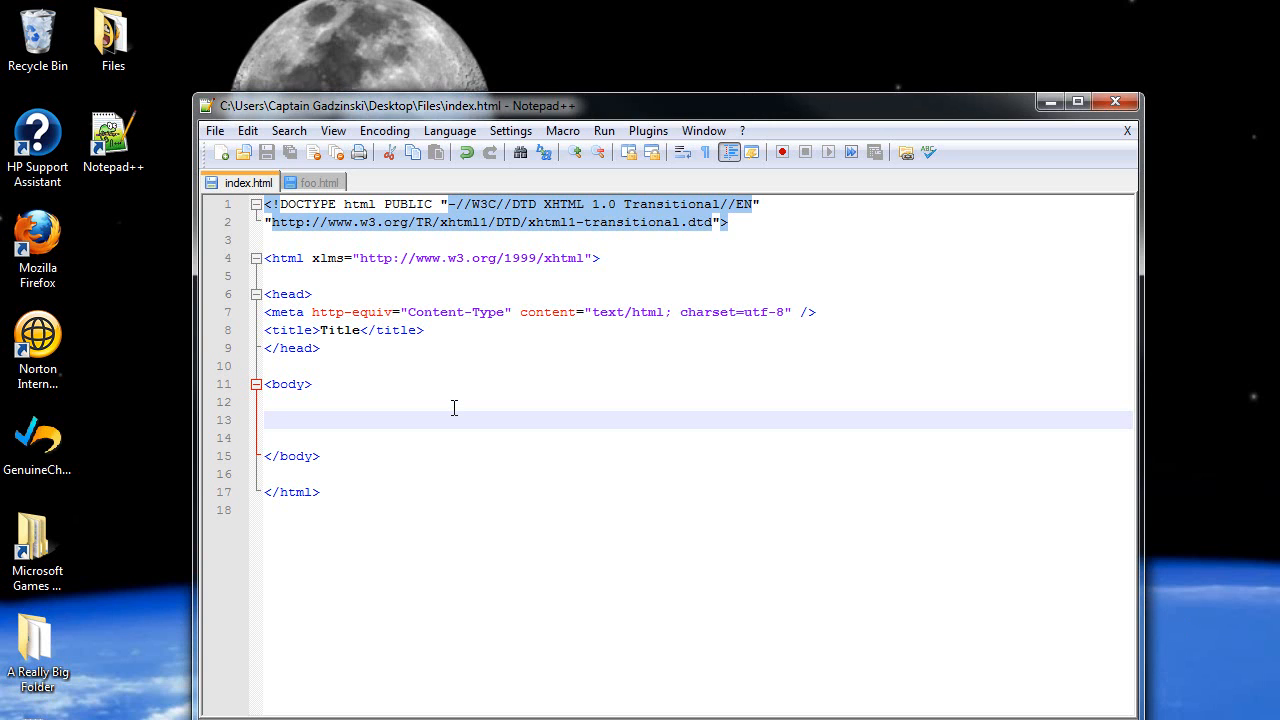
Step: Write an empty img tag on the line inside the page body
{"action": "type", "text": "<"}
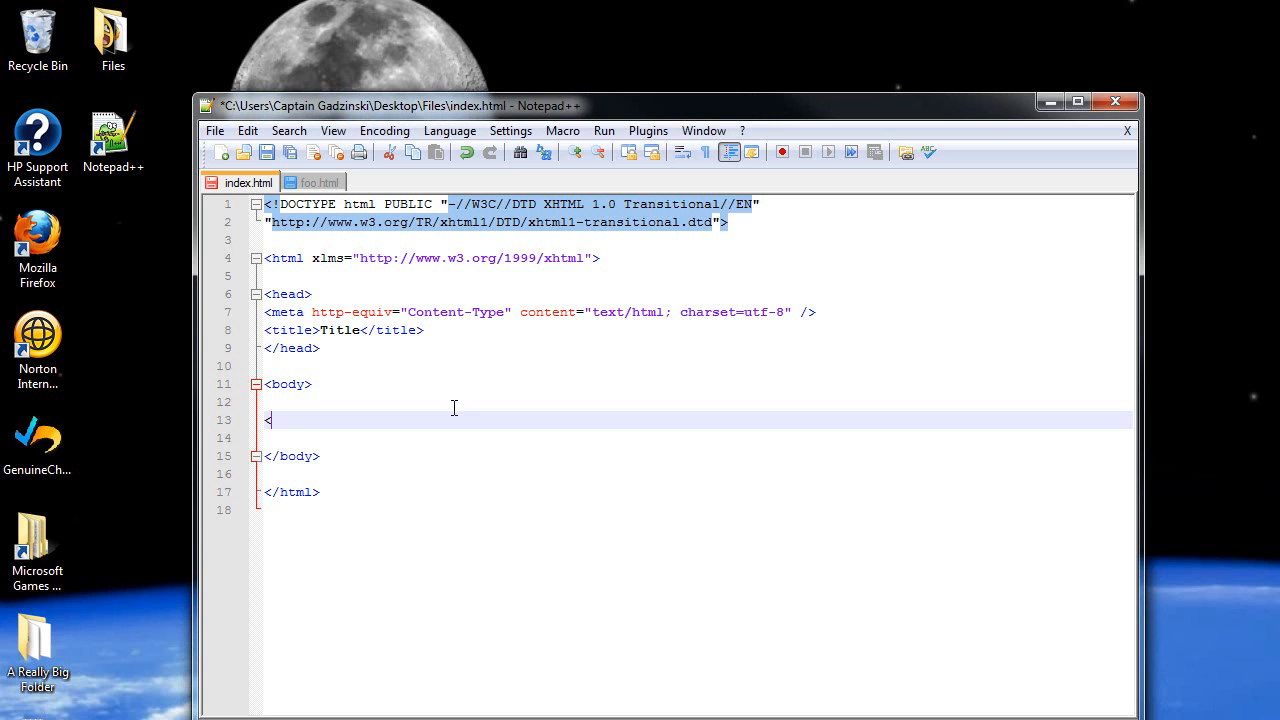
{"action": "type", "text": "img"}
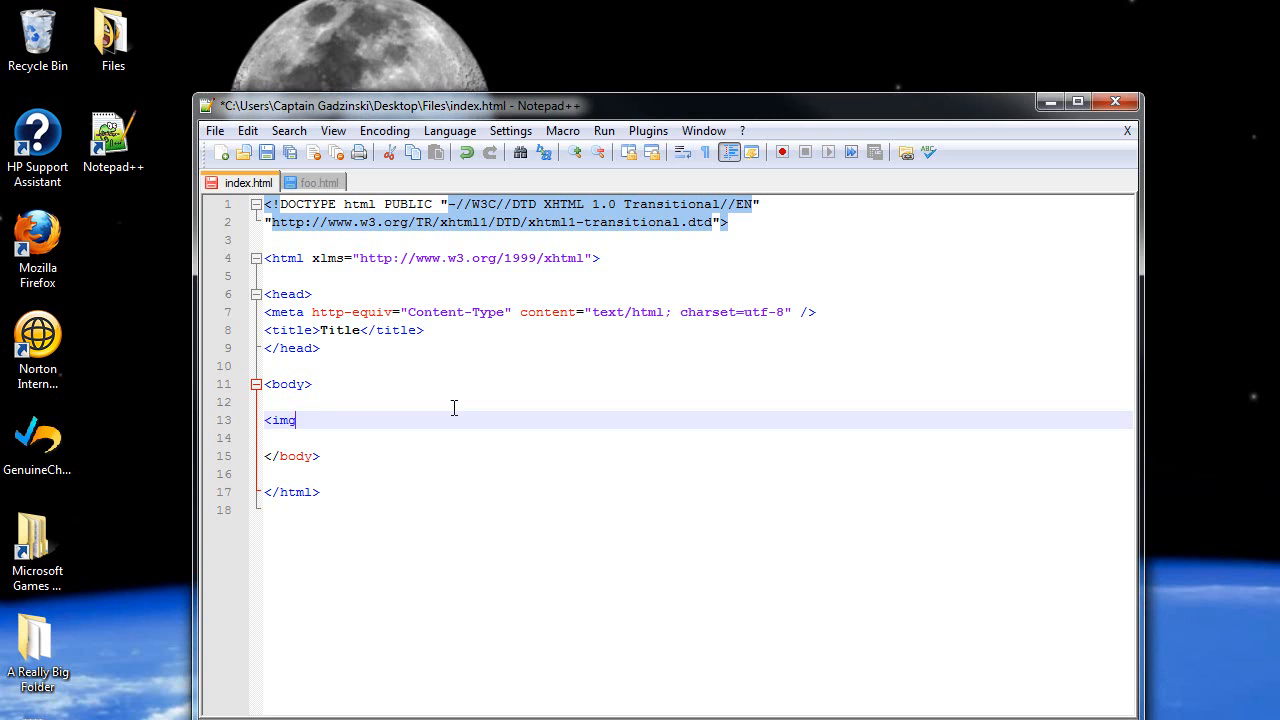
{"action": "type", "text": "><"}
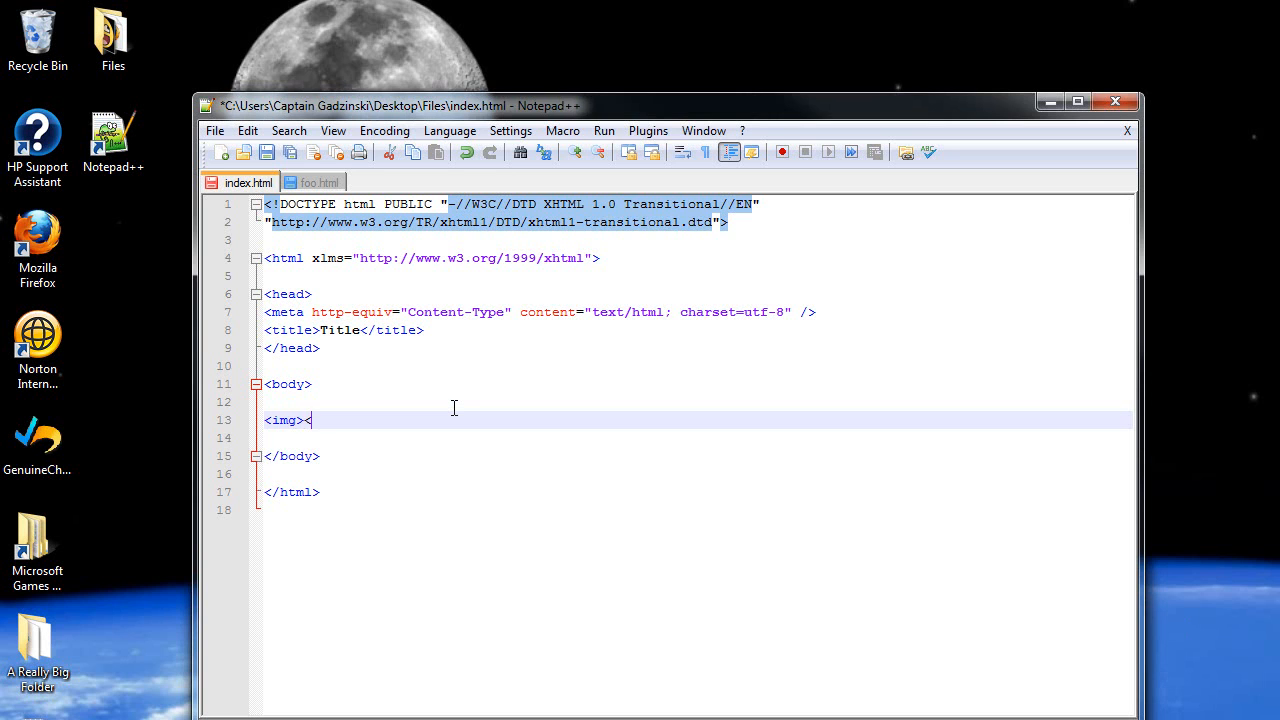
{"action": "key", "text": "Backspace"}
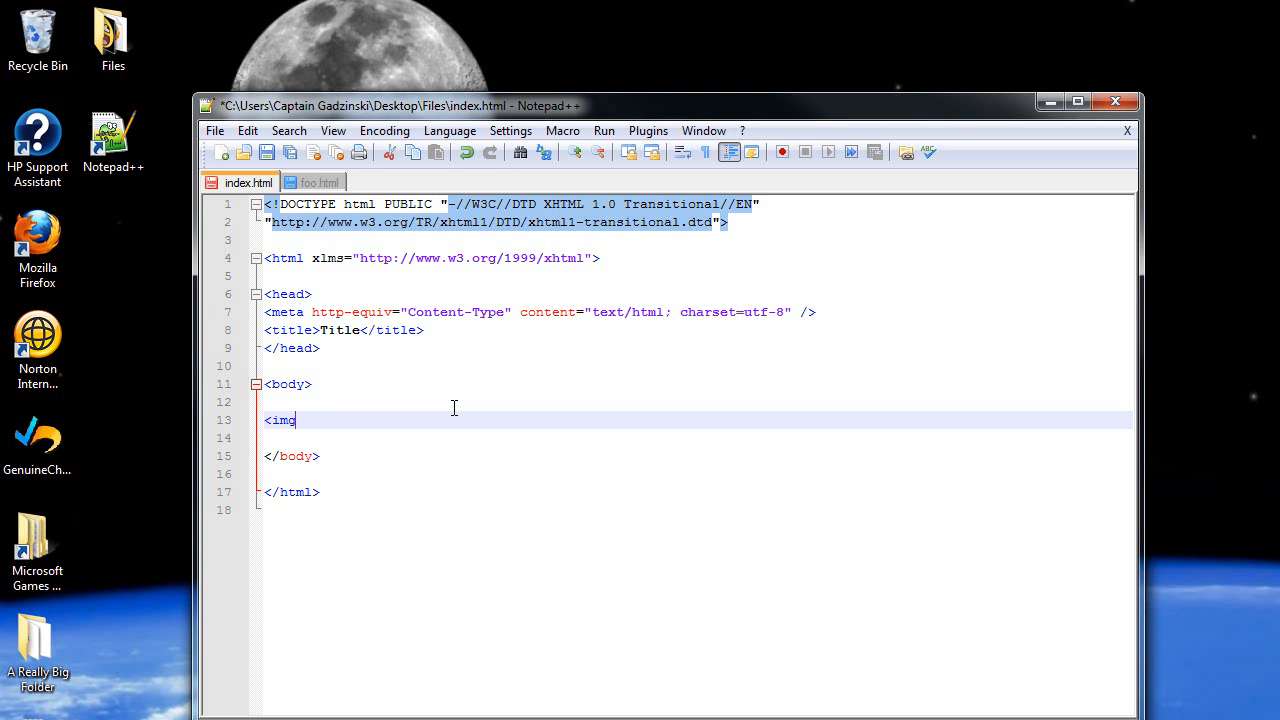
{"action": "type", "text": ">"}
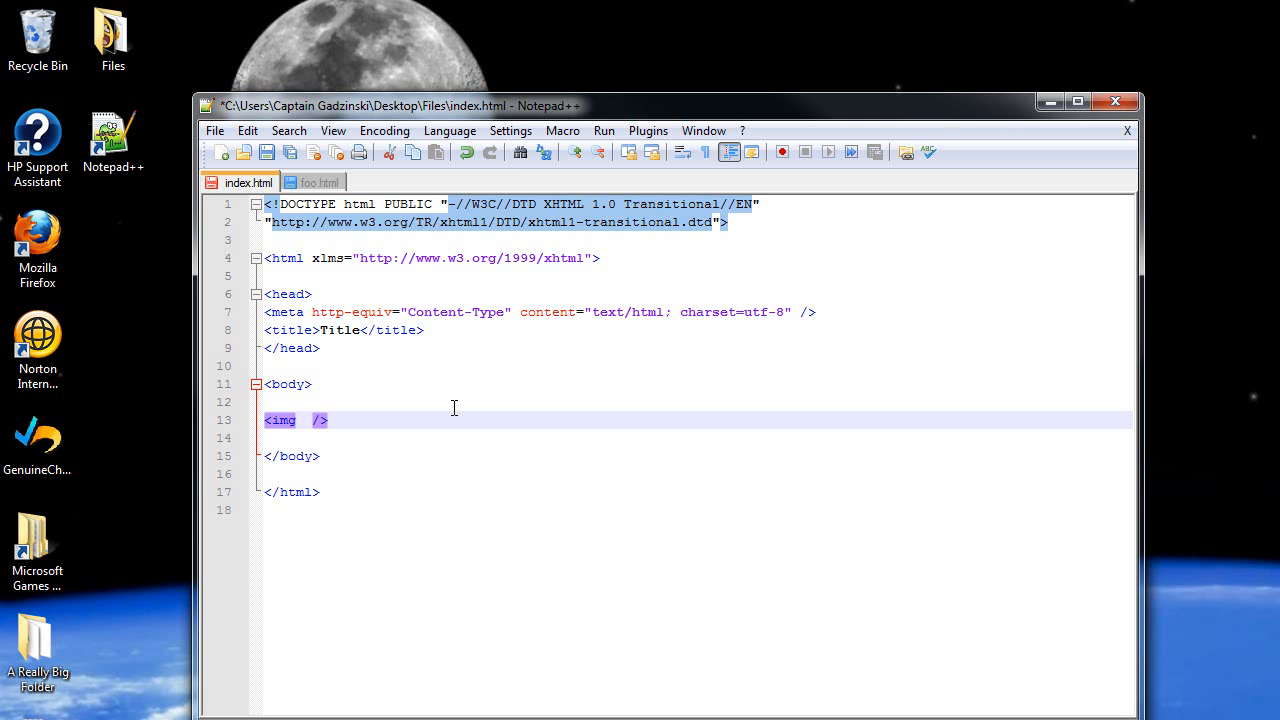
Step: Give the img tag a src attribute pointing to the smiley picture
{"action": "type", "text": "src"}
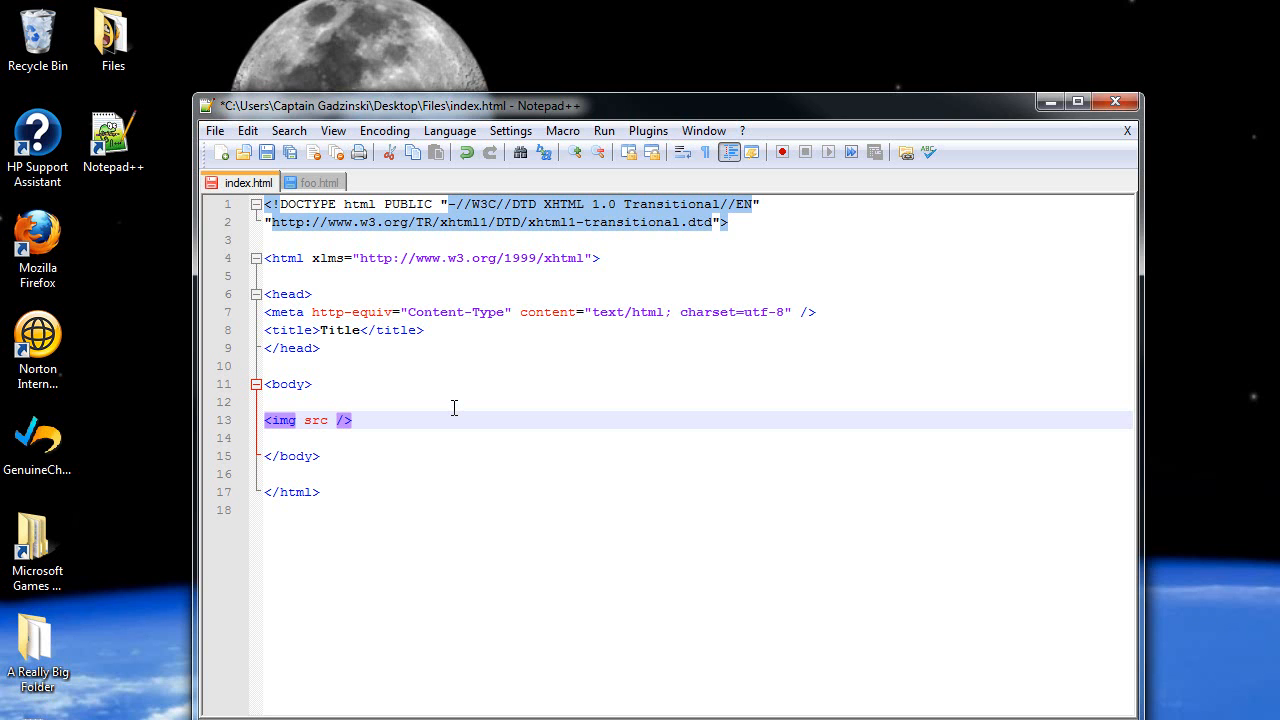
{"action": "type", "text": "="}
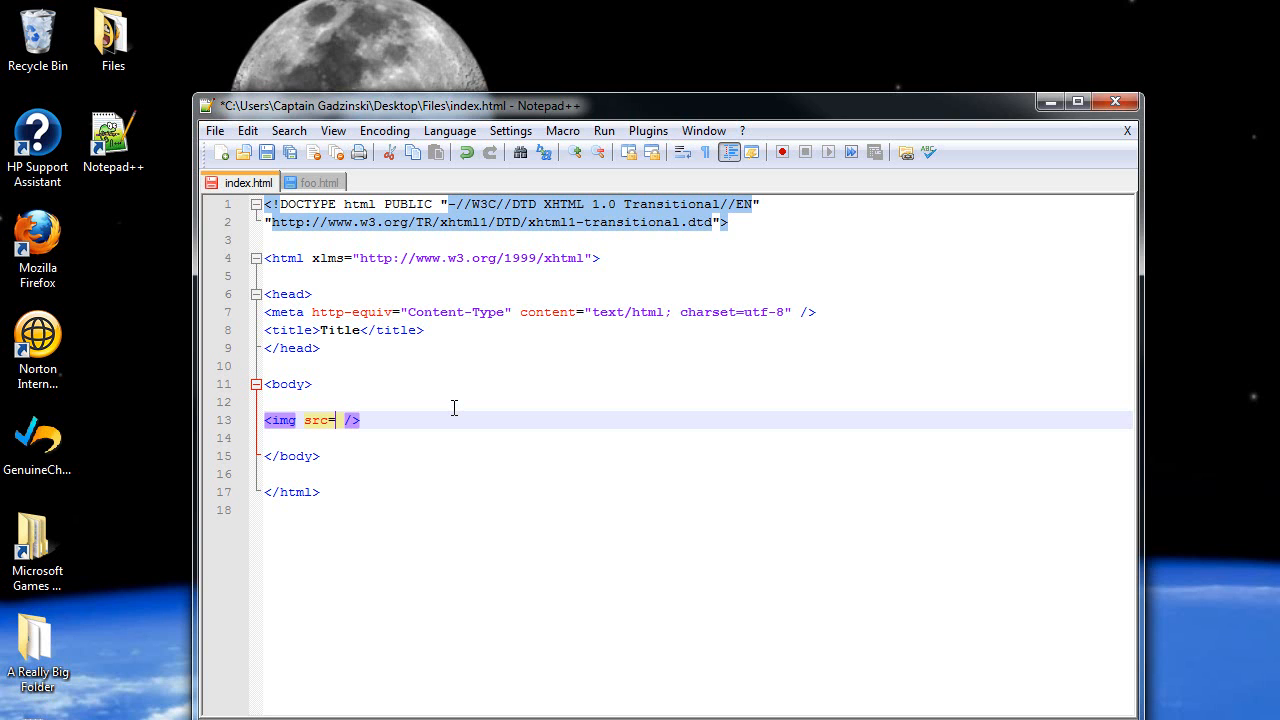
{"action": "type", "text": "\"\""}
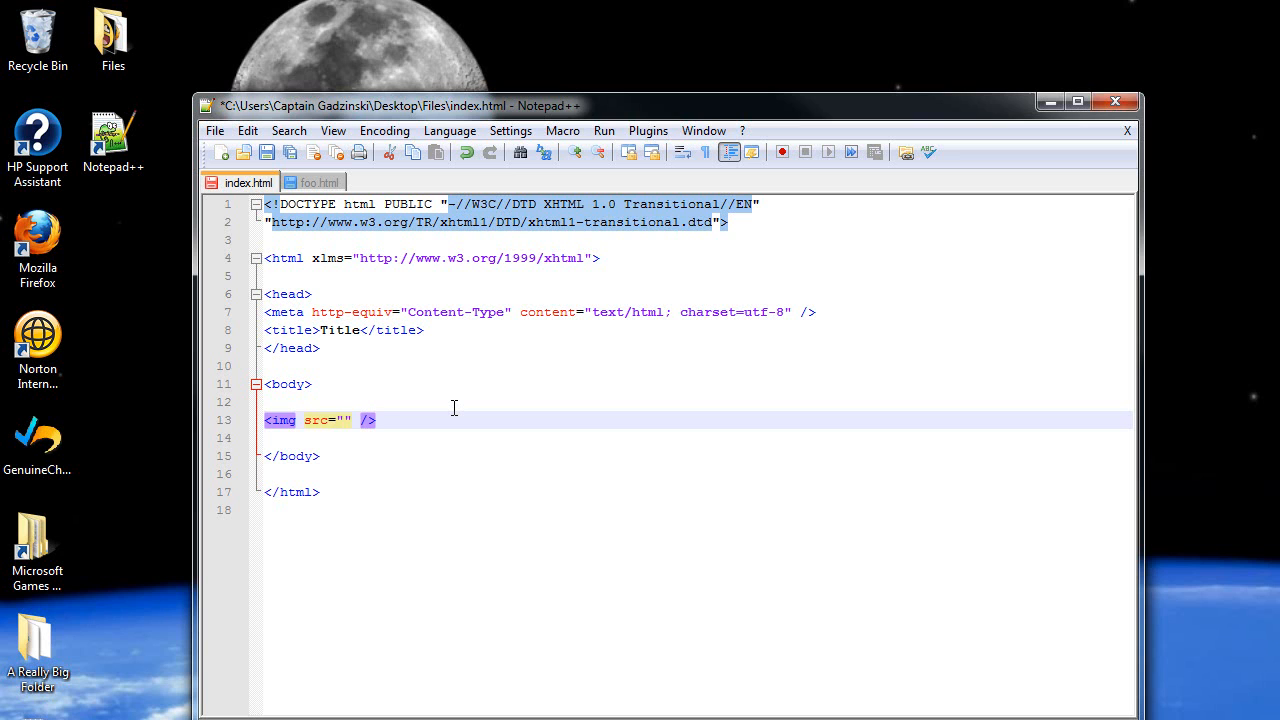
{"action": "type", "text": "smile"}
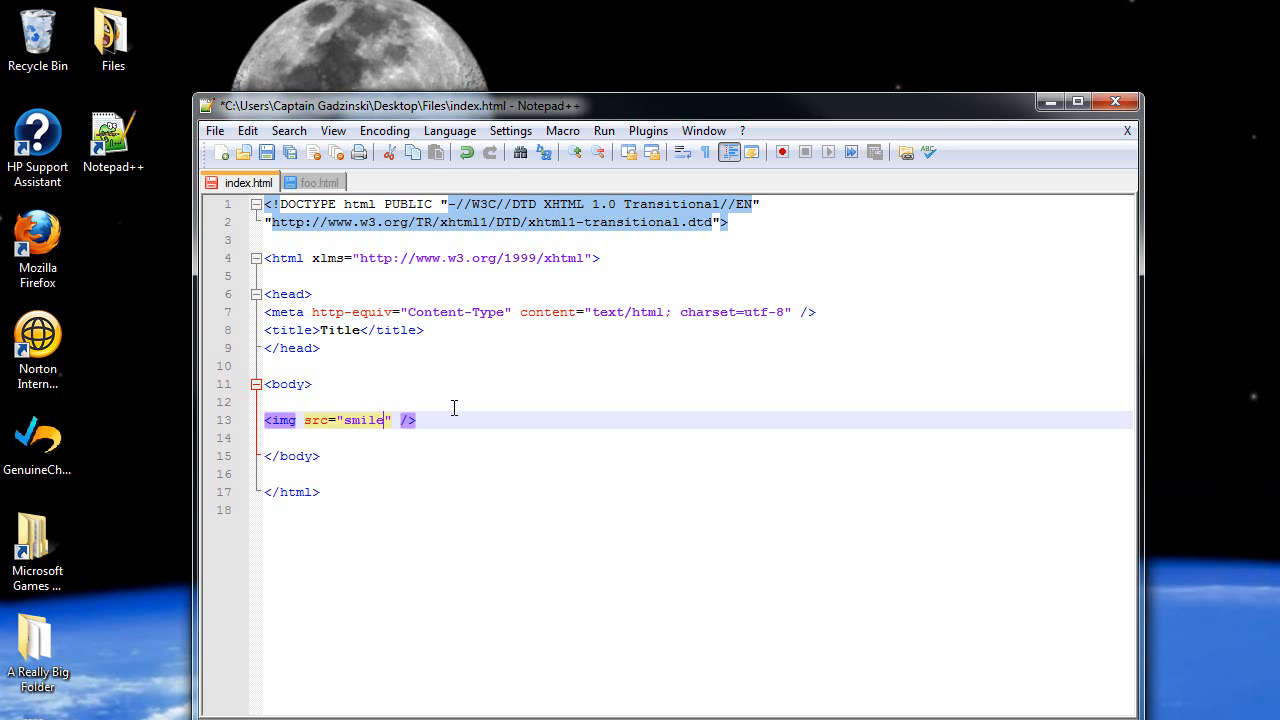
{"action": "type", "text": "y"}
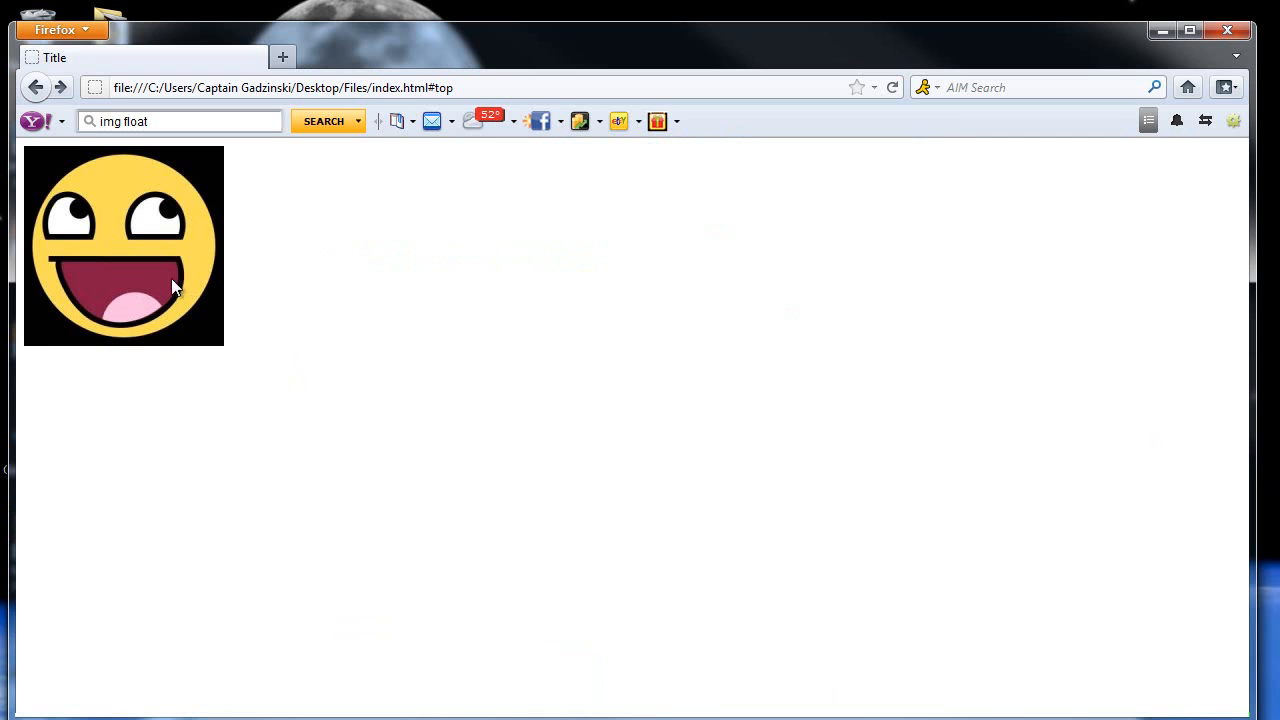
{"action": "mouse_move", "coordinate": [329, 280]}
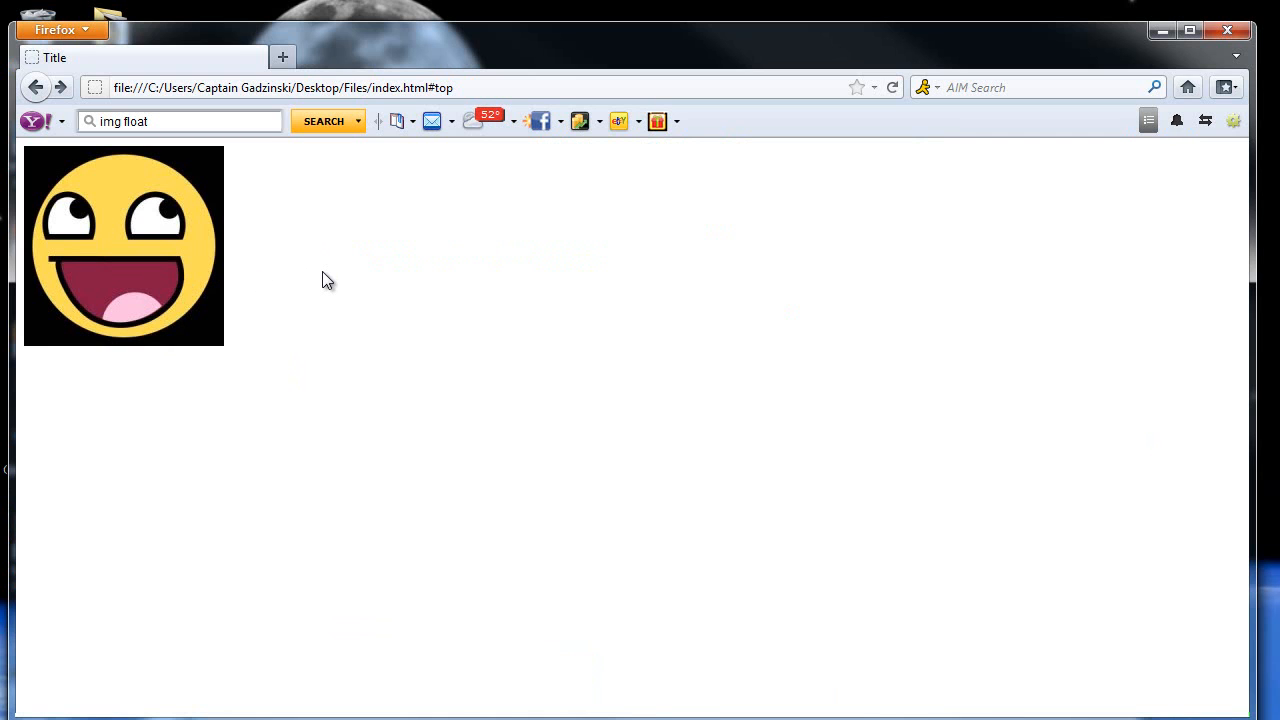
{"action": "mouse_move", "coordinate": [1222, 88]}
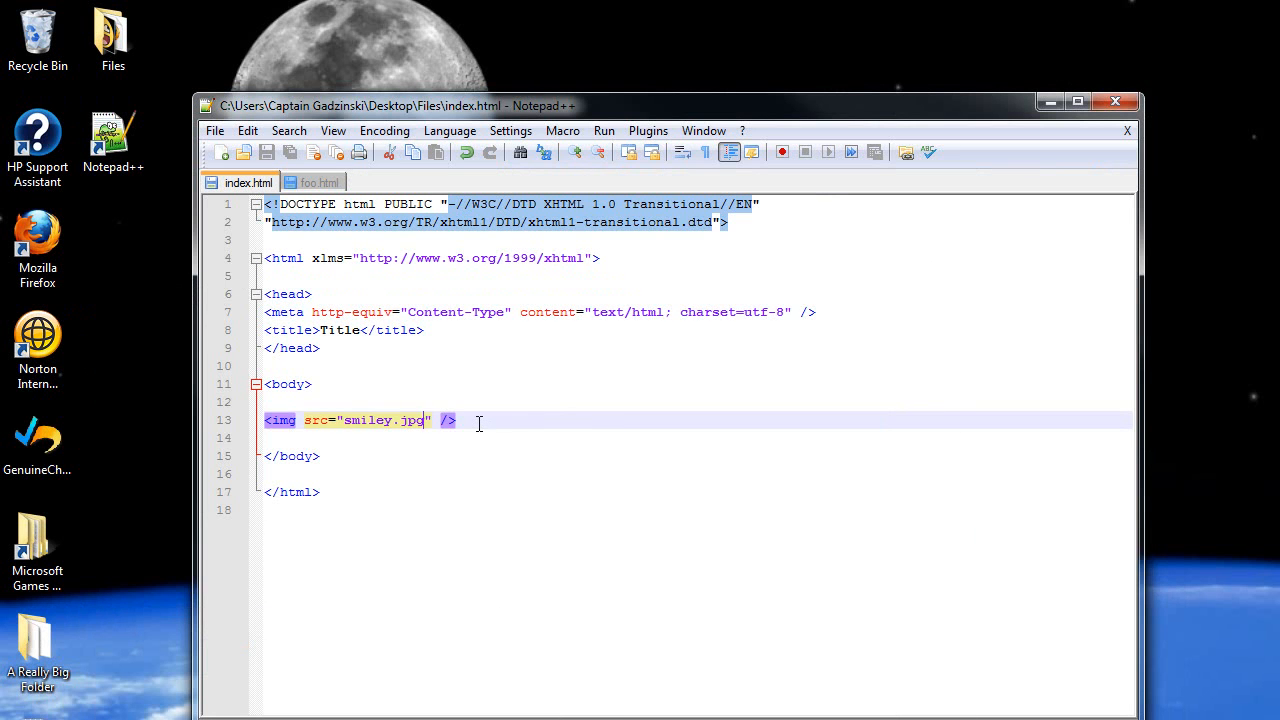
Step: Insert alt="smiley" before the src attribute in the img tag
{"action": "left_click", "coordinate": [454, 420]}
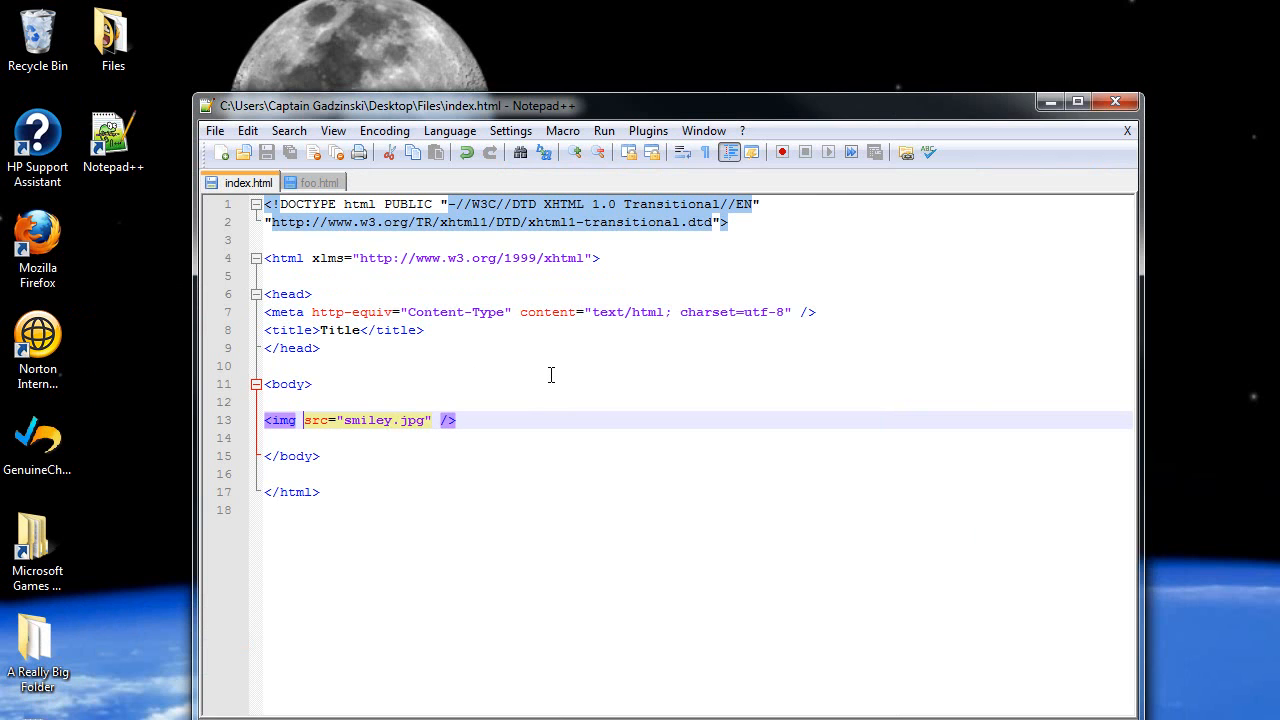
{"action": "type", "text": "alt=\""}
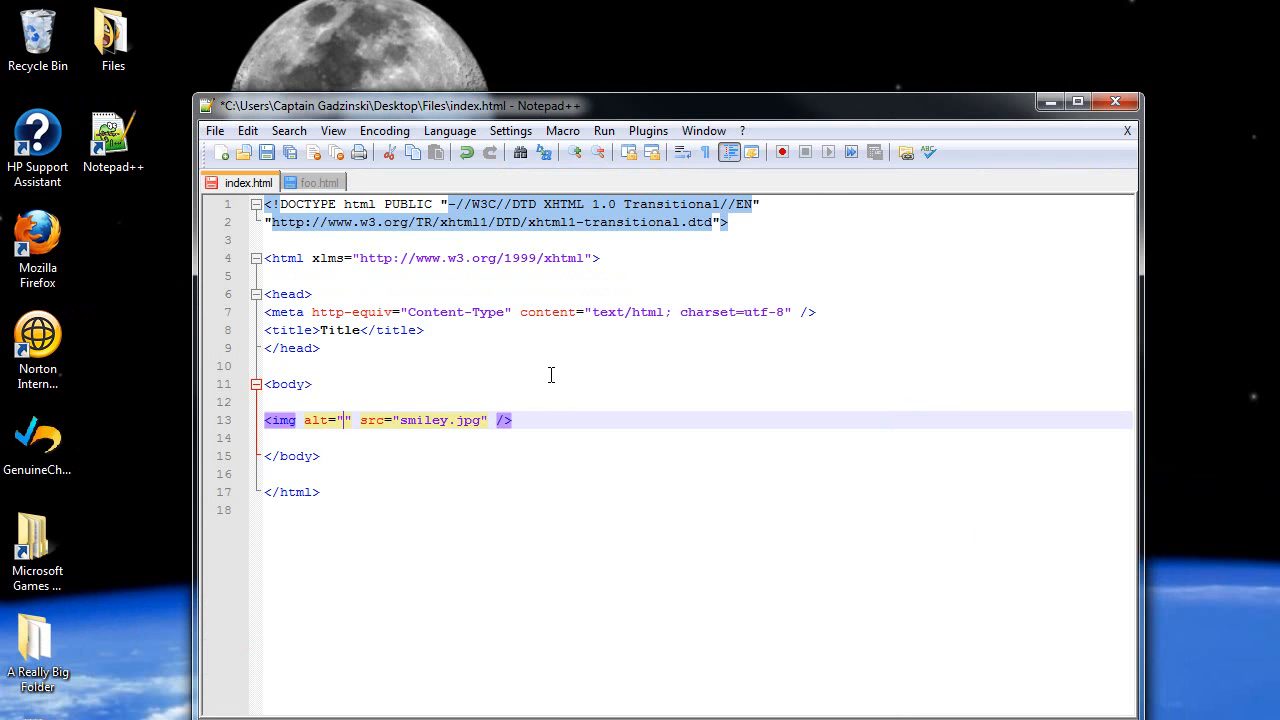
{"action": "type", "text": "smiley"}
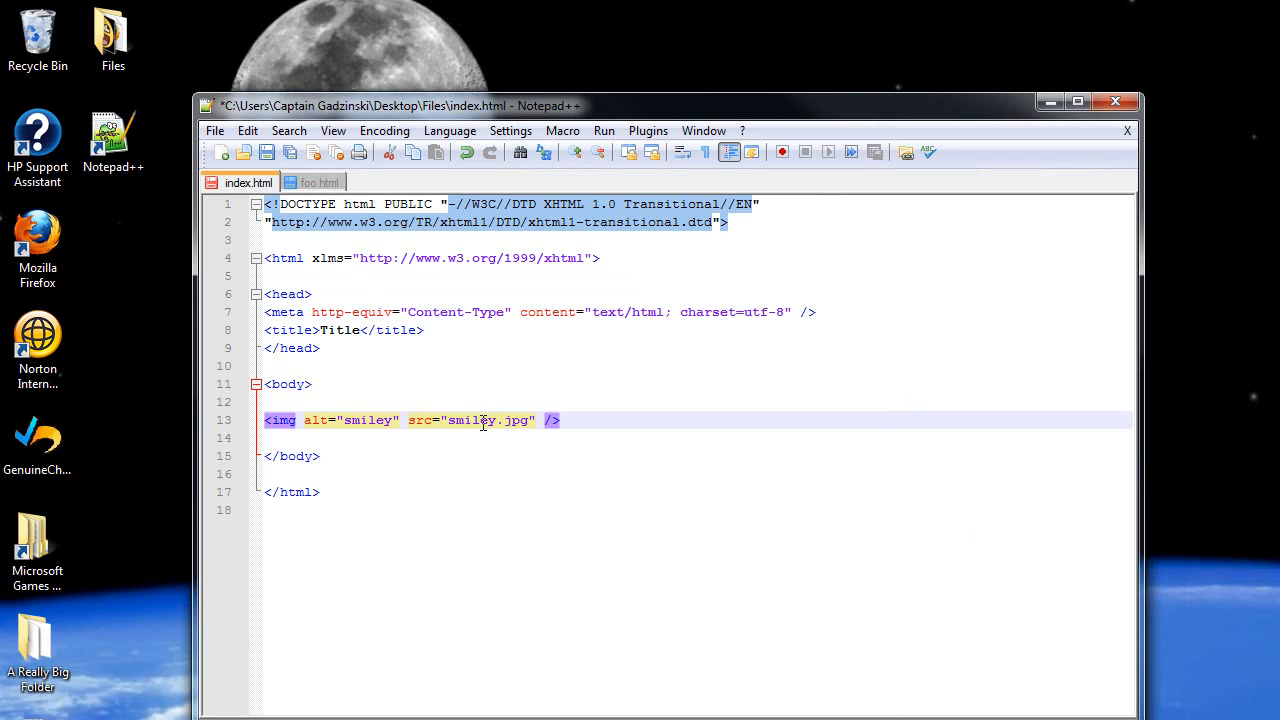
{"action": "mouse_move", "coordinate": [472, 420]}
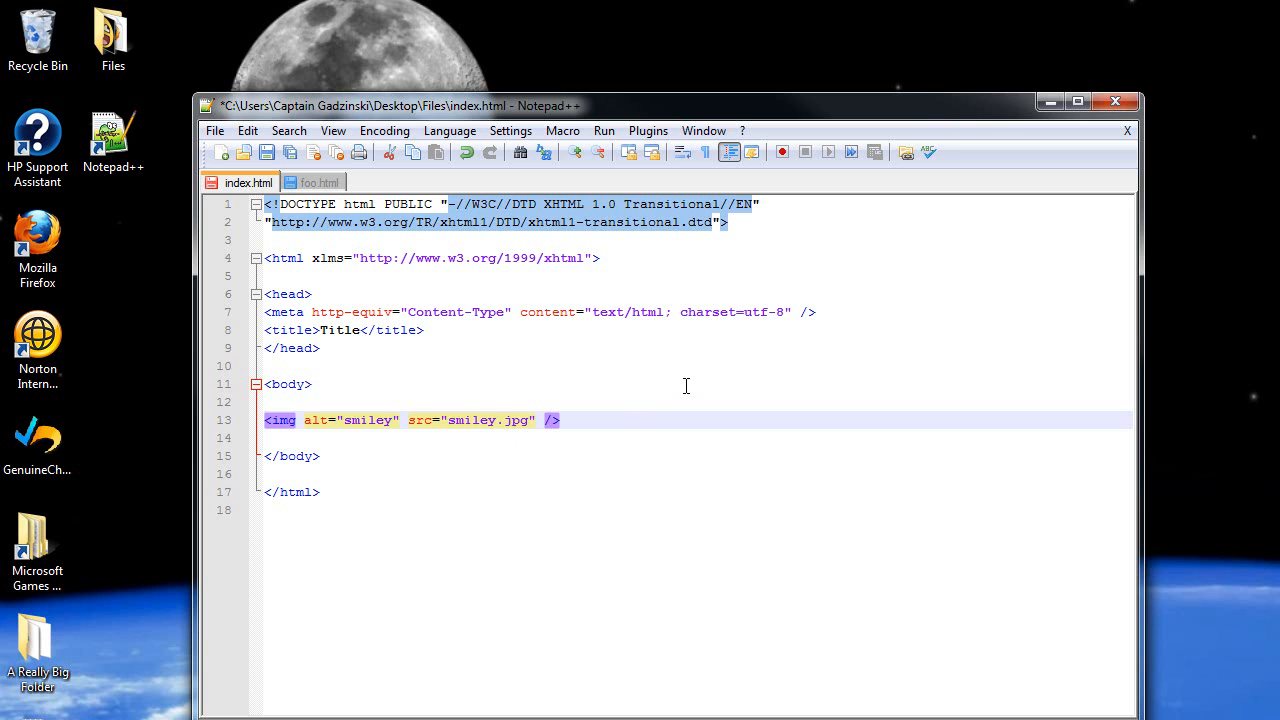
Step: Add height="50px" at the end of the smiley img tag
{"action": "type", "text": "height="}
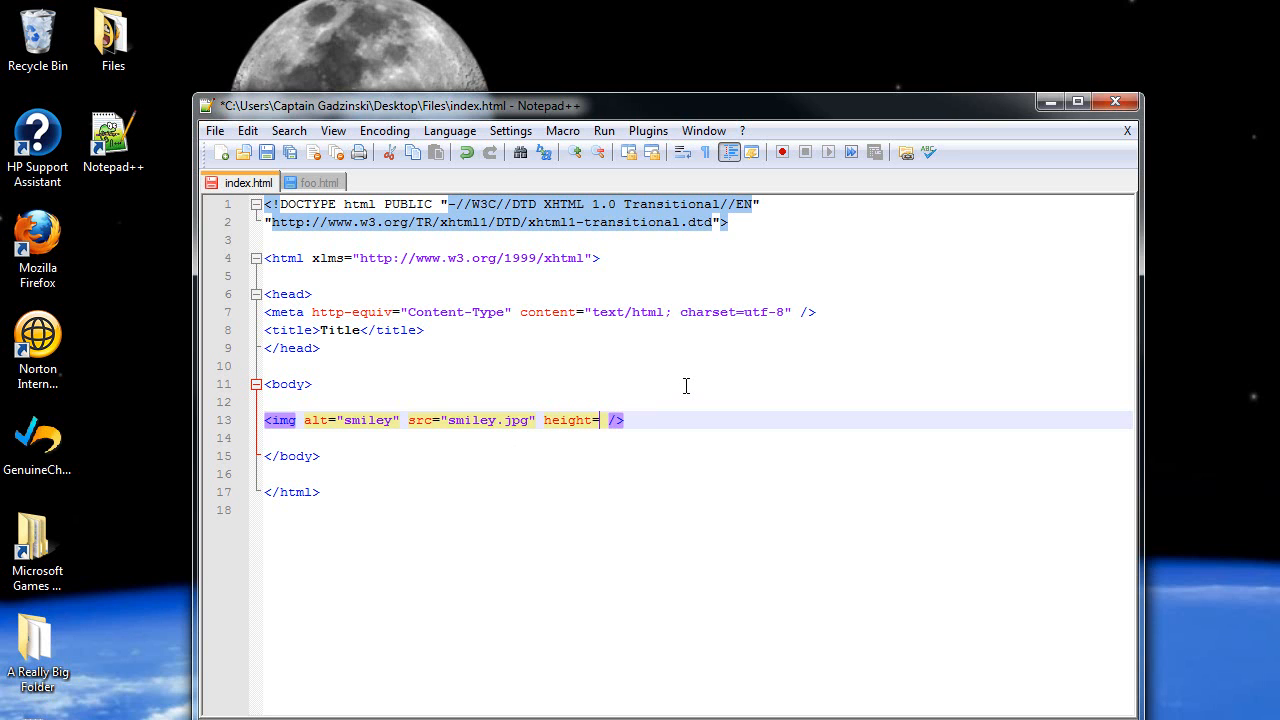
{"action": "type", "text": "=\""}
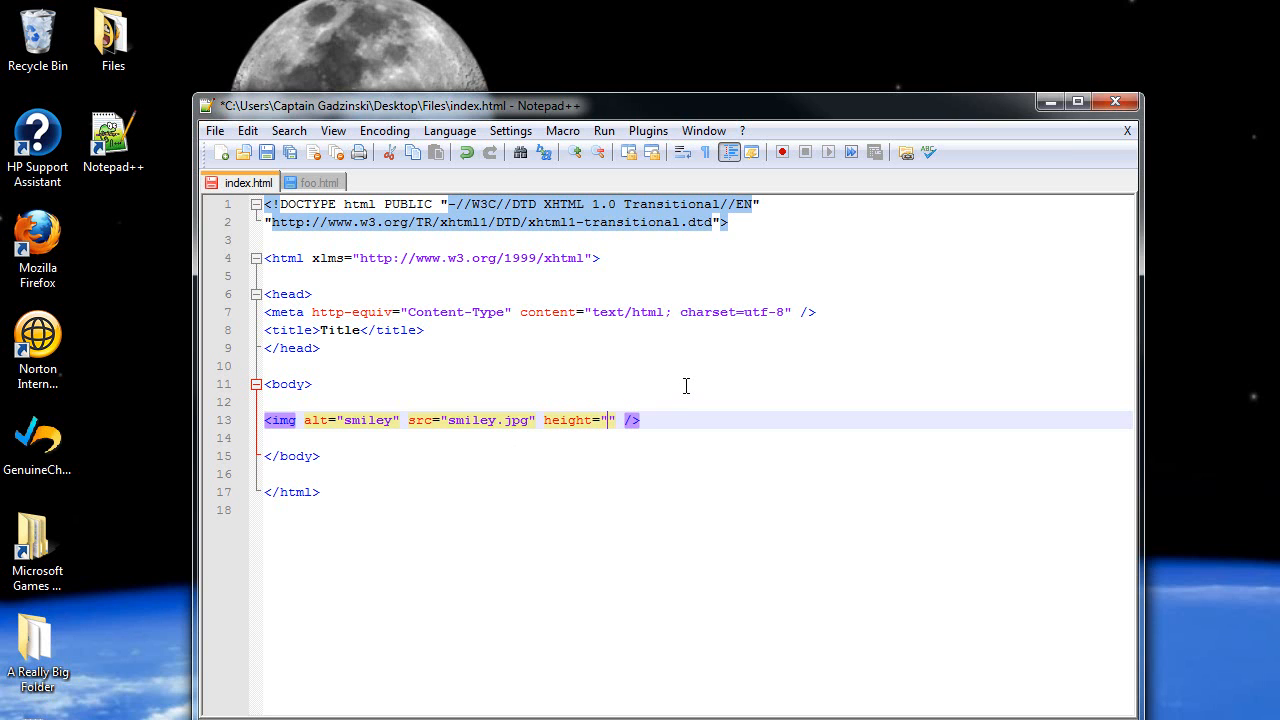
{"action": "type", "text": "5"}
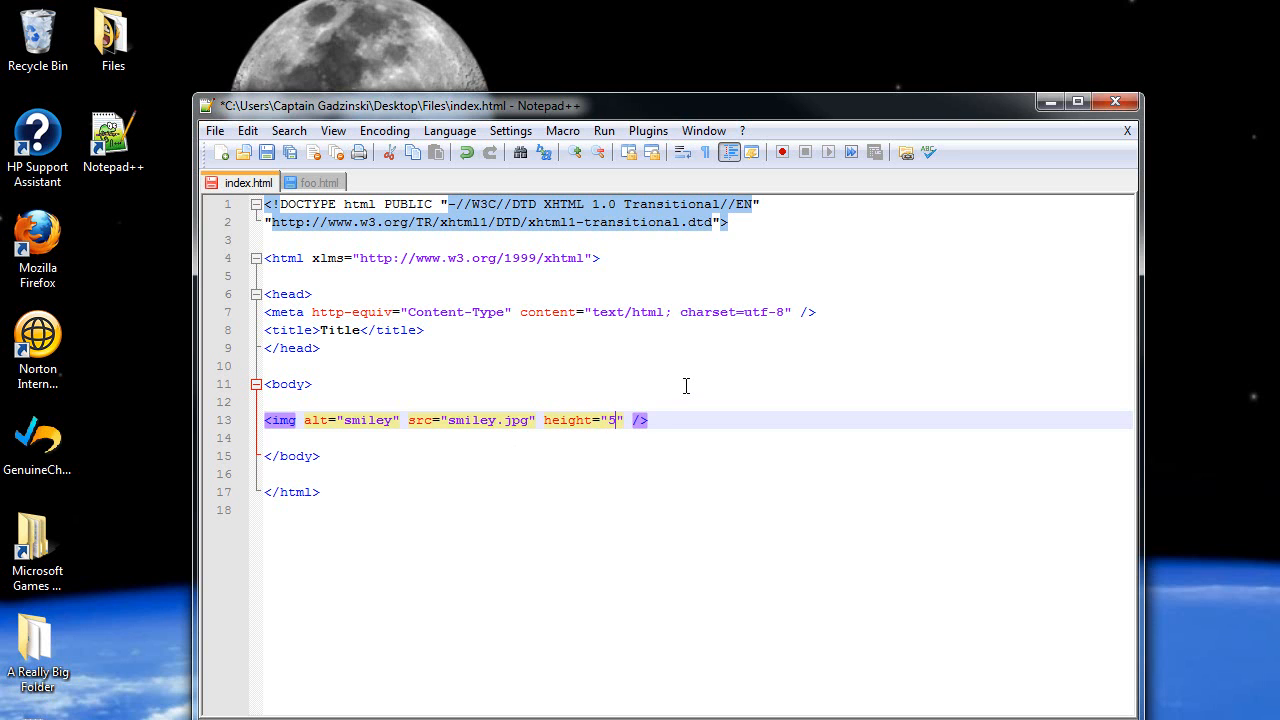
{"action": "type", "text": "0px"}
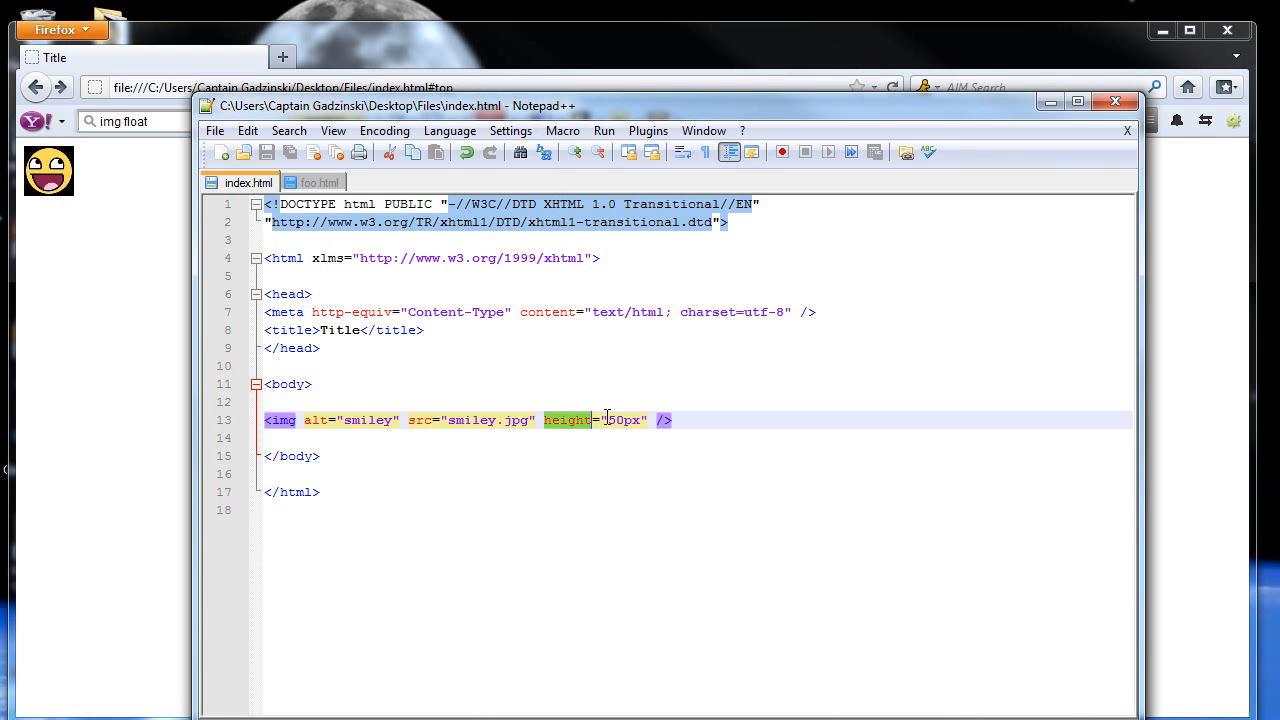
Step: Set the smiley img to width="75px" and height="50px"
{"action": "type", "text": "width=\"50px\""}
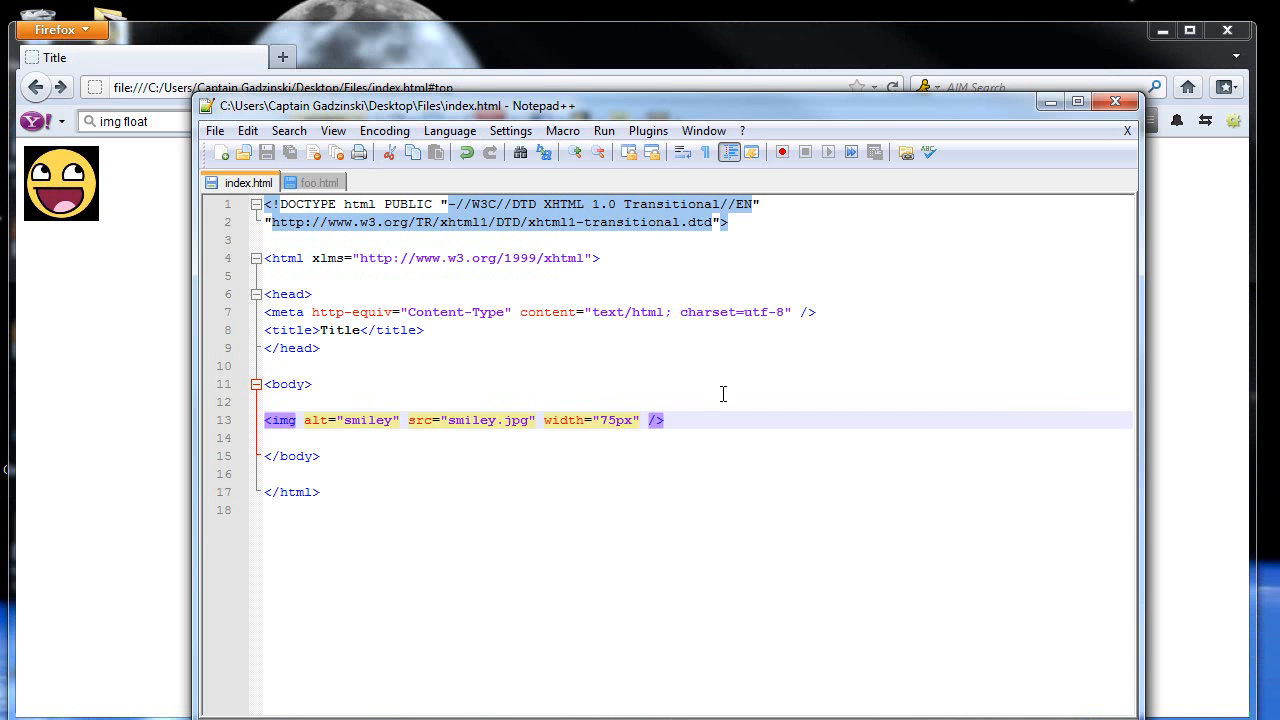
{"action": "type", "text": "wi"}
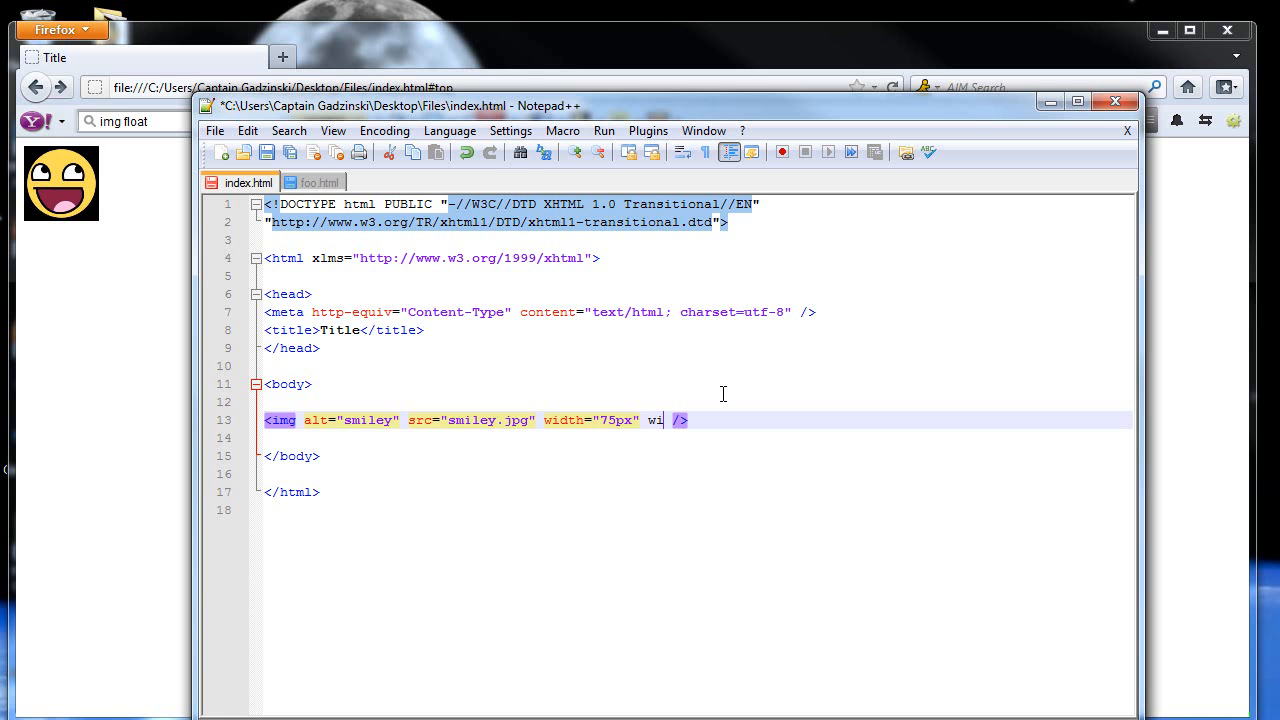
{"action": "type", "text": "eight=\""}
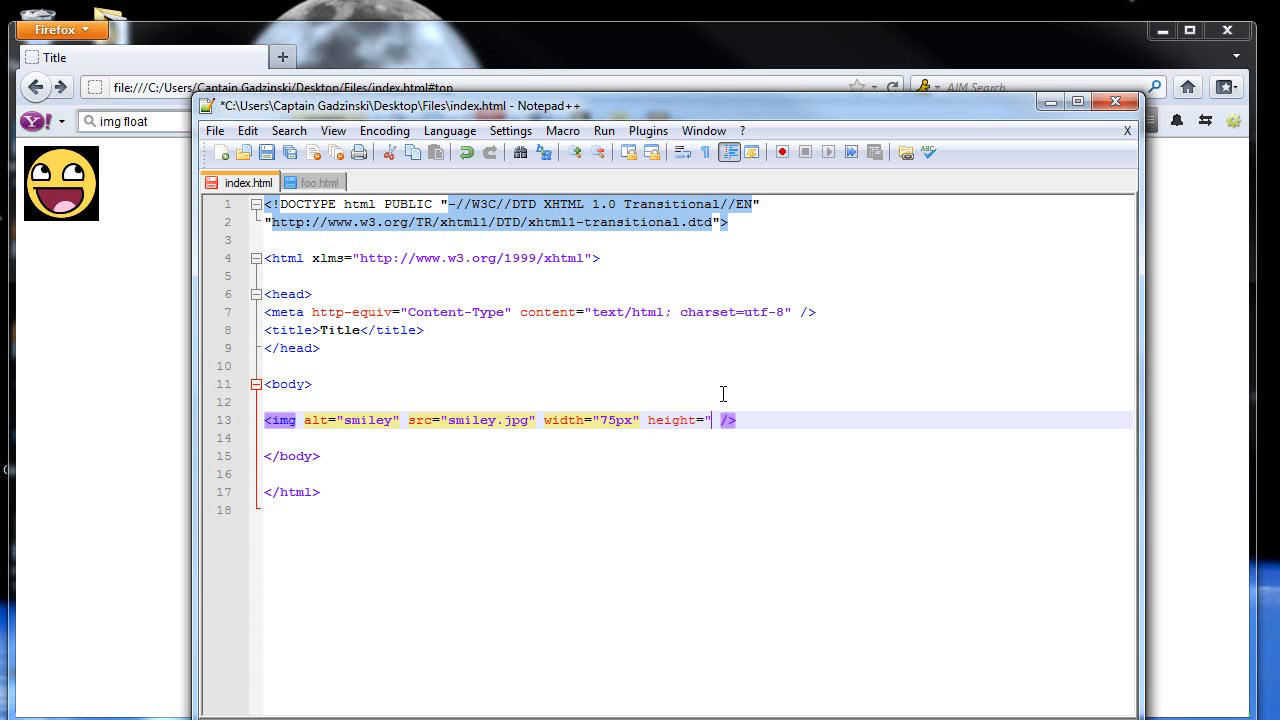
{"action": "type", "text": "50\""}
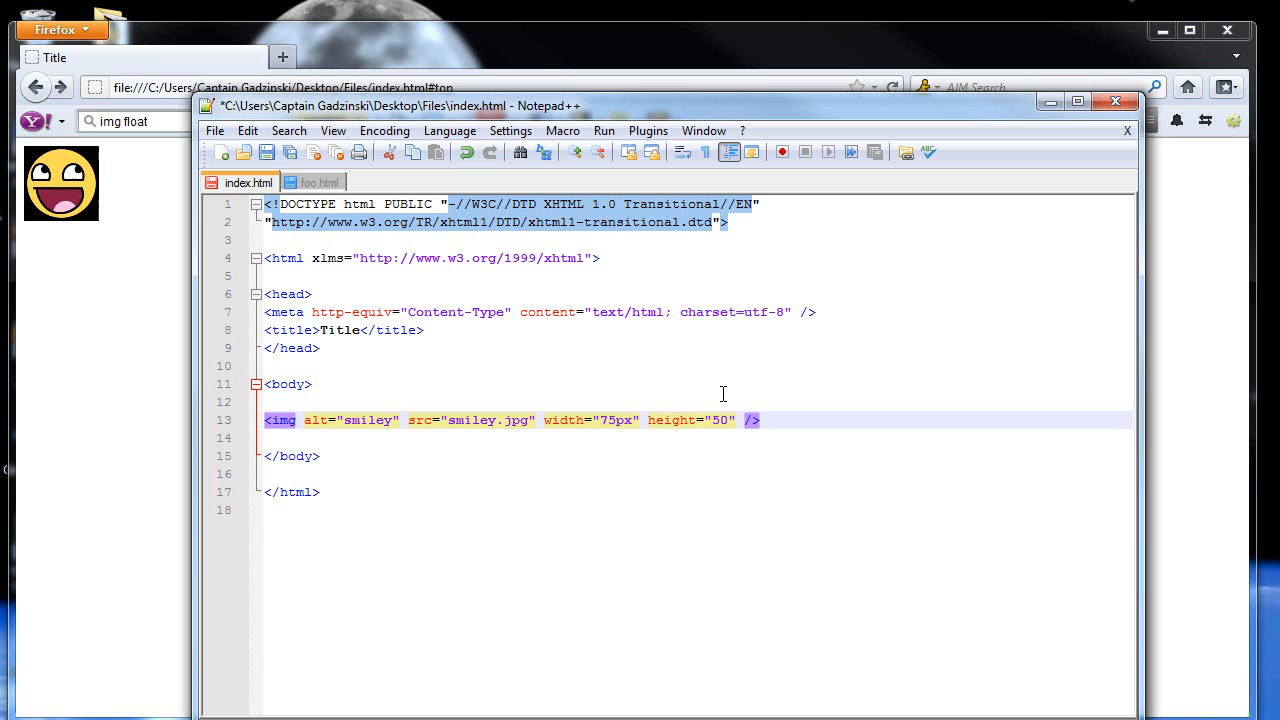
{"action": "type", "text": "px"}
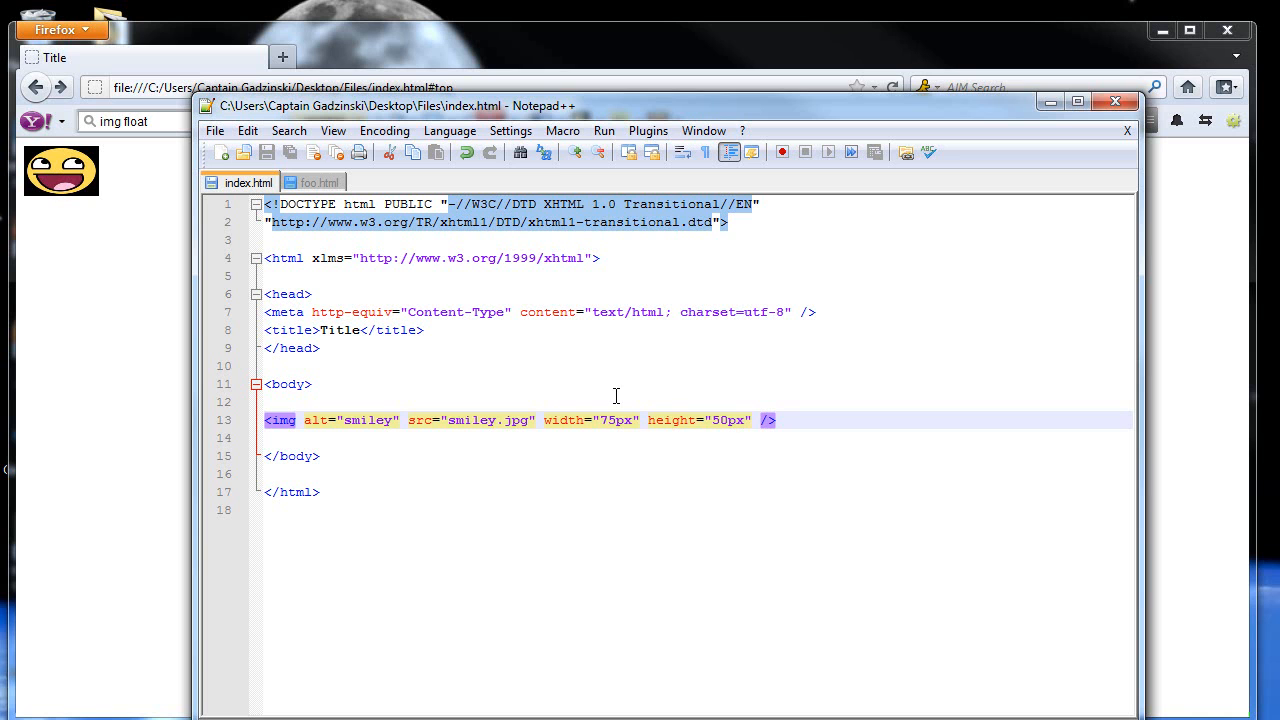
{"action": "mouse_move", "coordinate": [642, 423]}
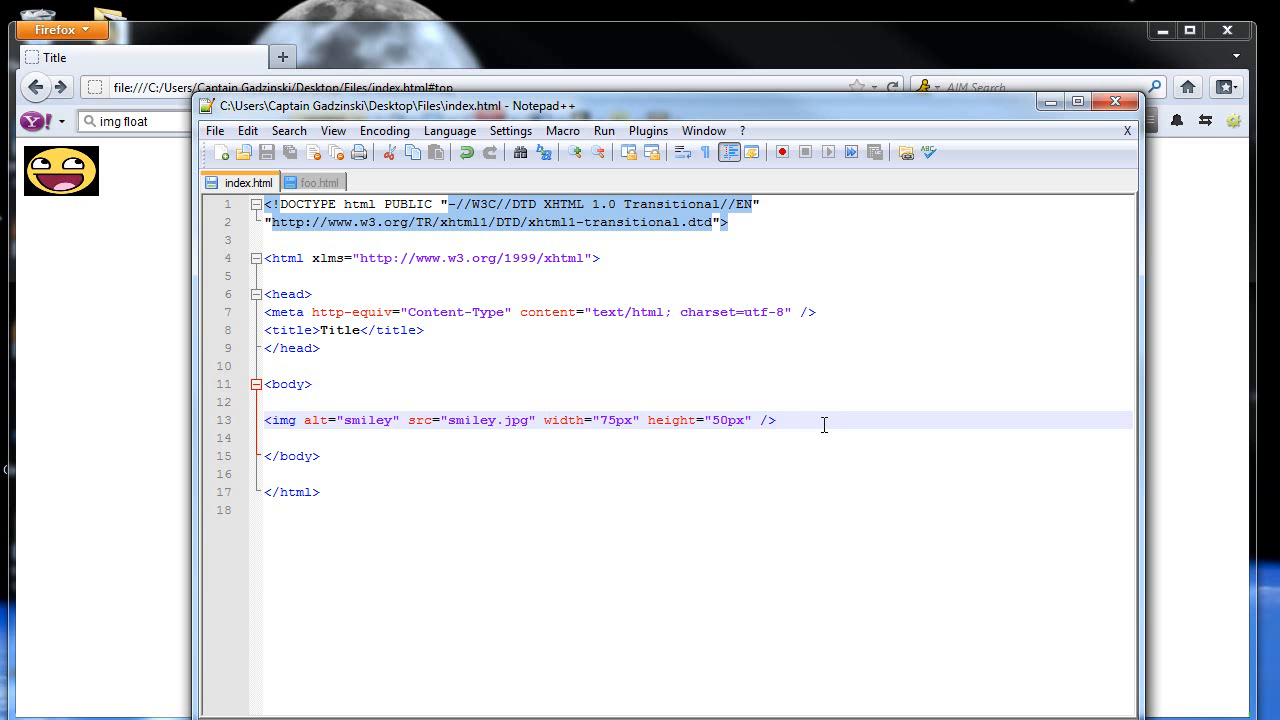
Step: Add a <p> reading 'Hi, my name is Adam!' after the img tag
{"action": "type", "text": "<p>"}
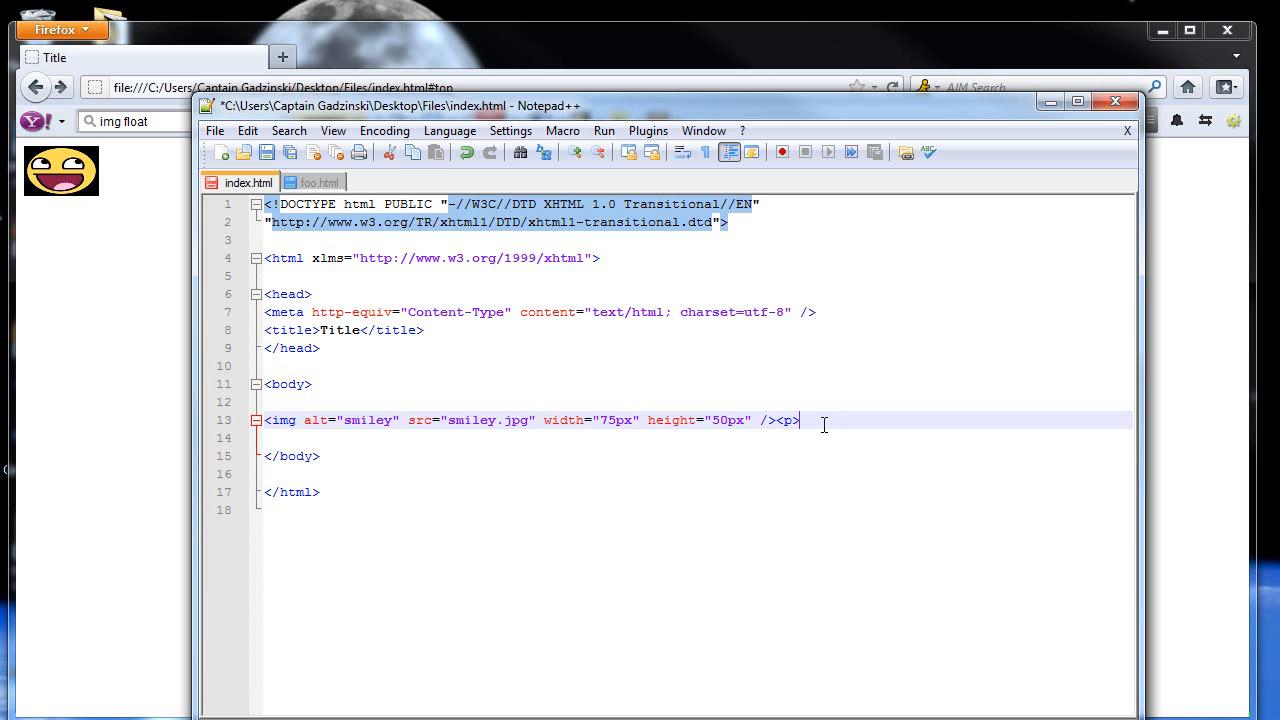
{"action": "type", "text": "</p>"}
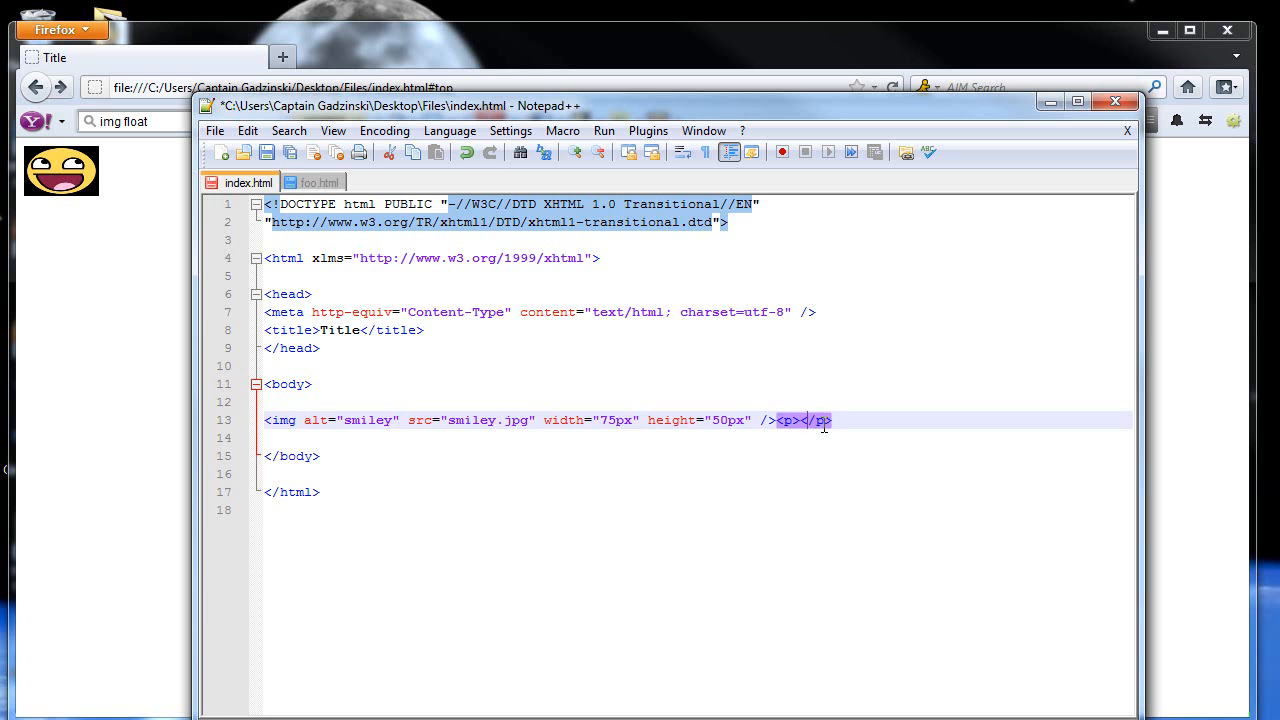
{"action": "type", "text": "Hi t"}
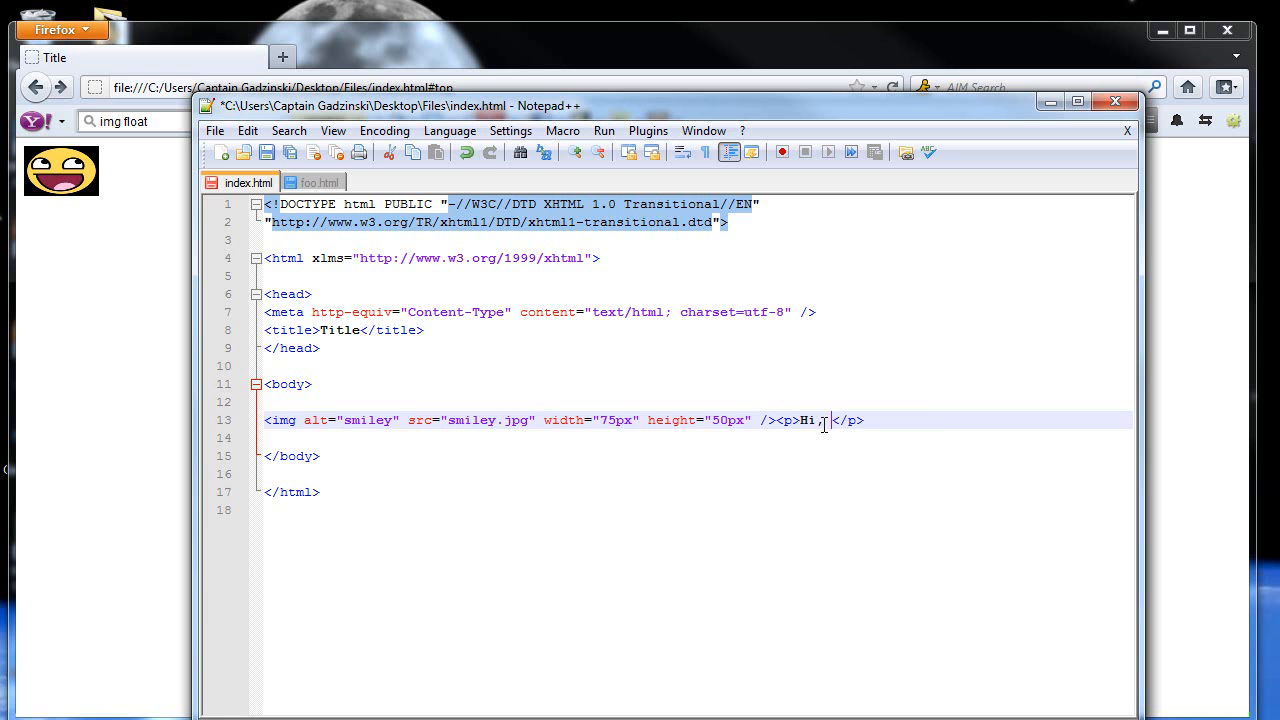
{"action": "type", "text": "my name is Ad"}
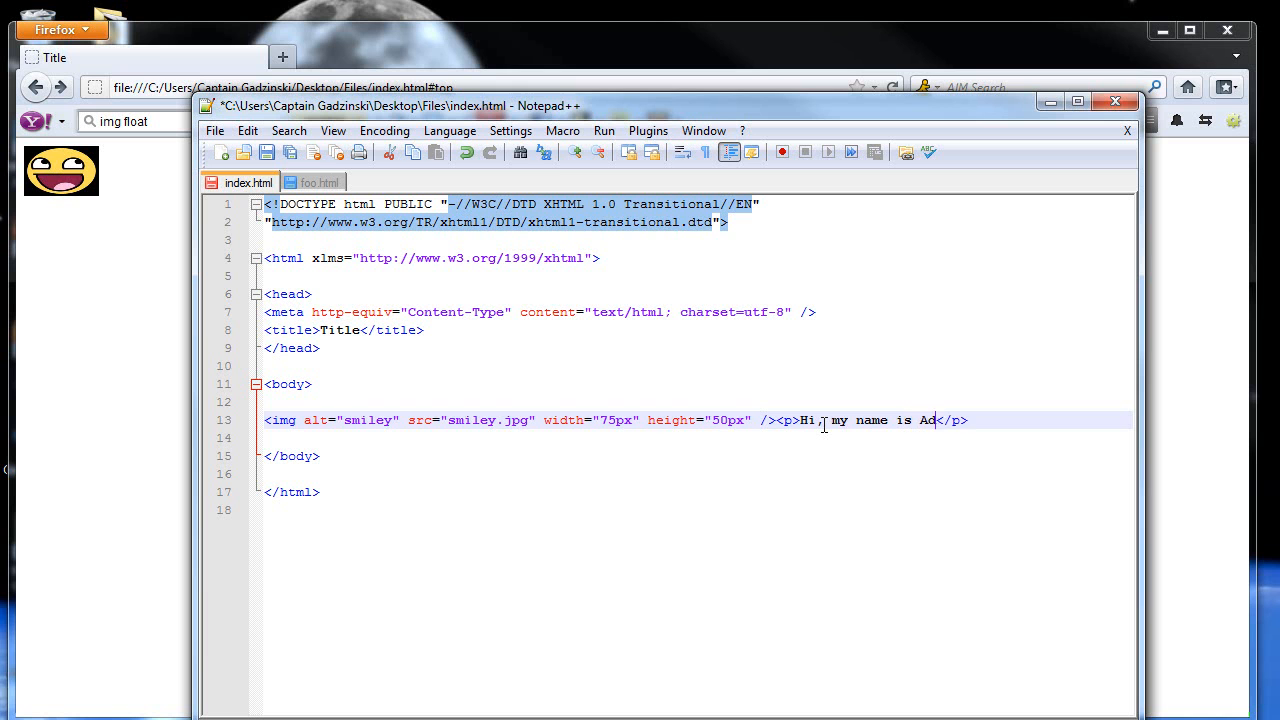
{"action": "type", "text": "am!"}
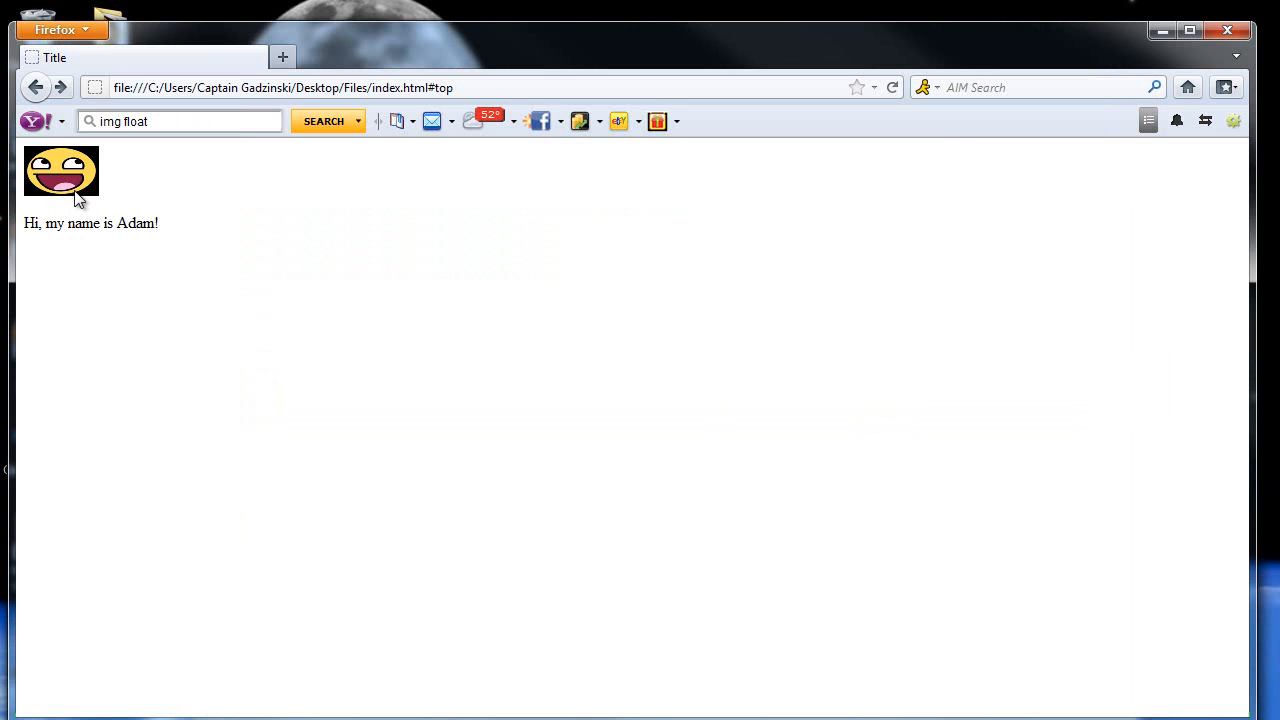
{"action": "mouse_move", "coordinate": [45, 222]}
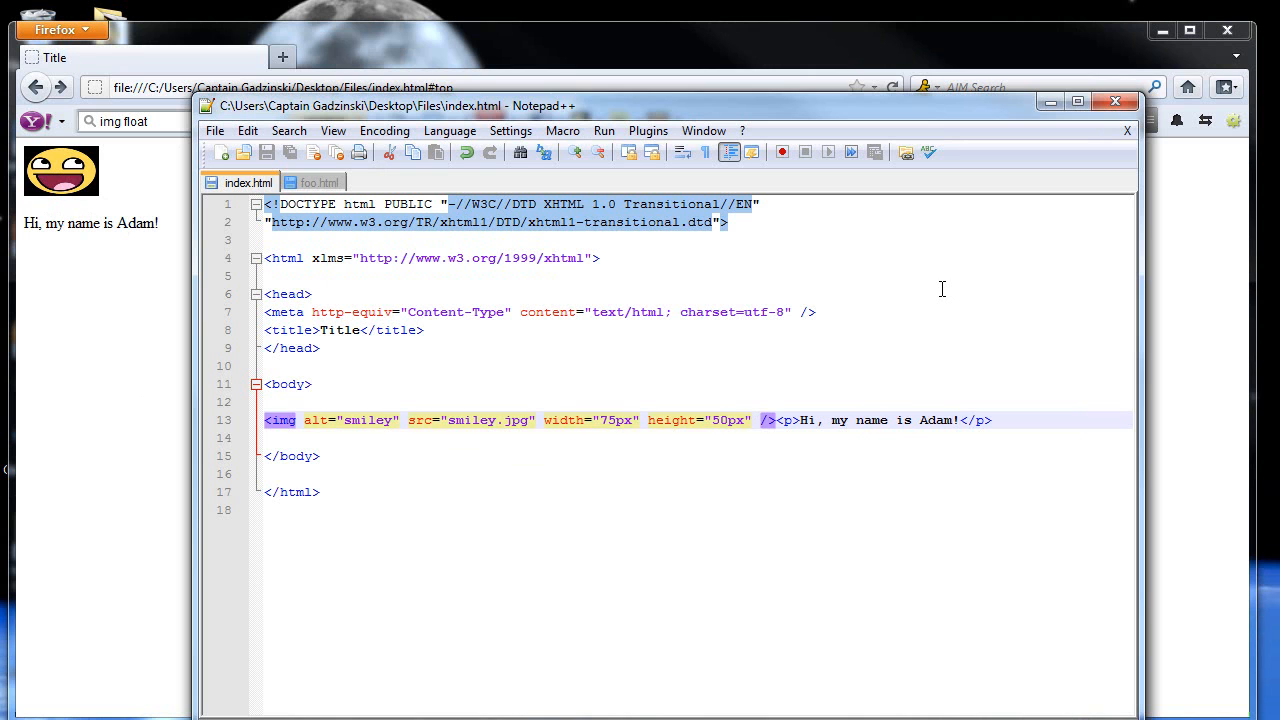
Step: Add style="float:left" to the smiley img tag
{"action": "type", "text": "style=\""}
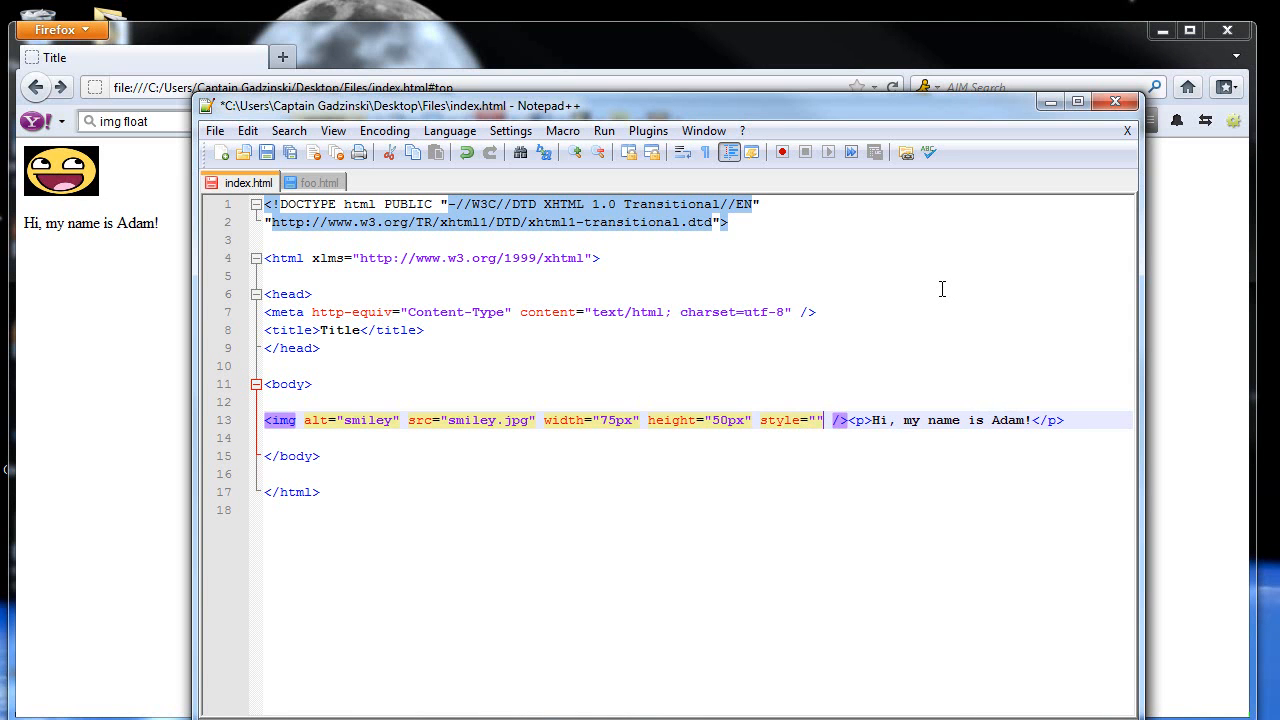
{"action": "type", "text": "float"}
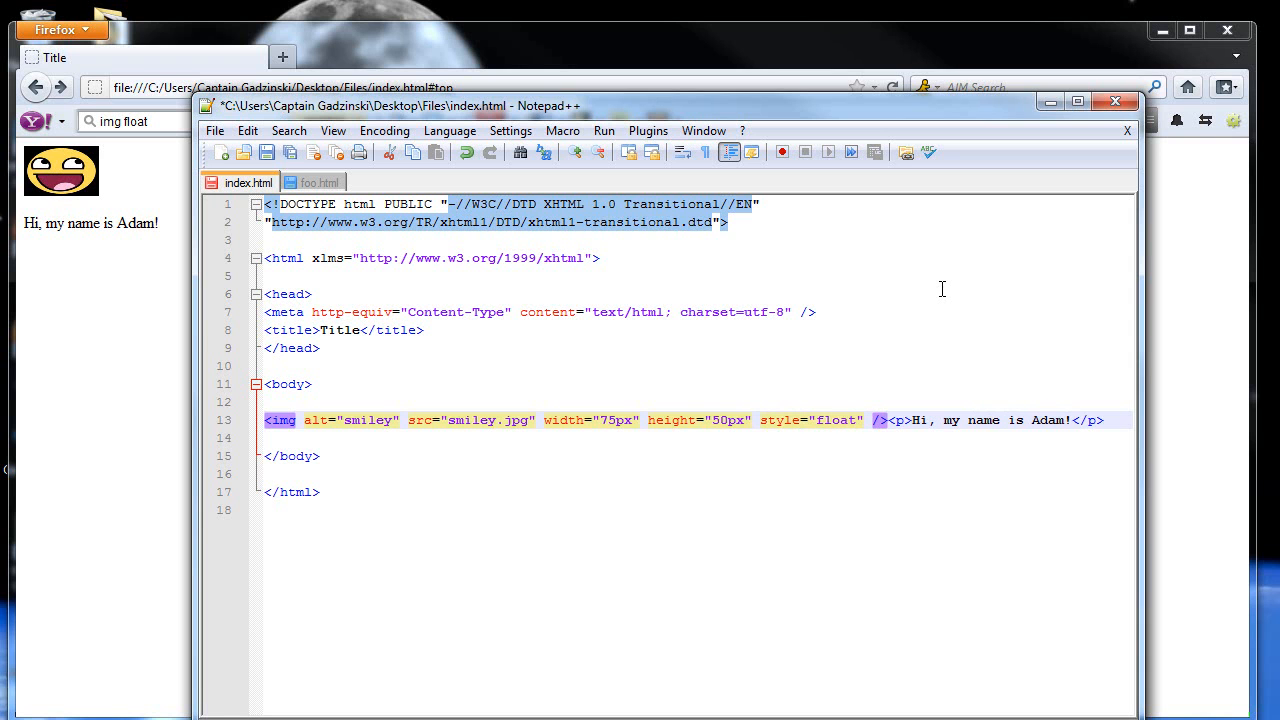
{"action": "type", "text": ":"}
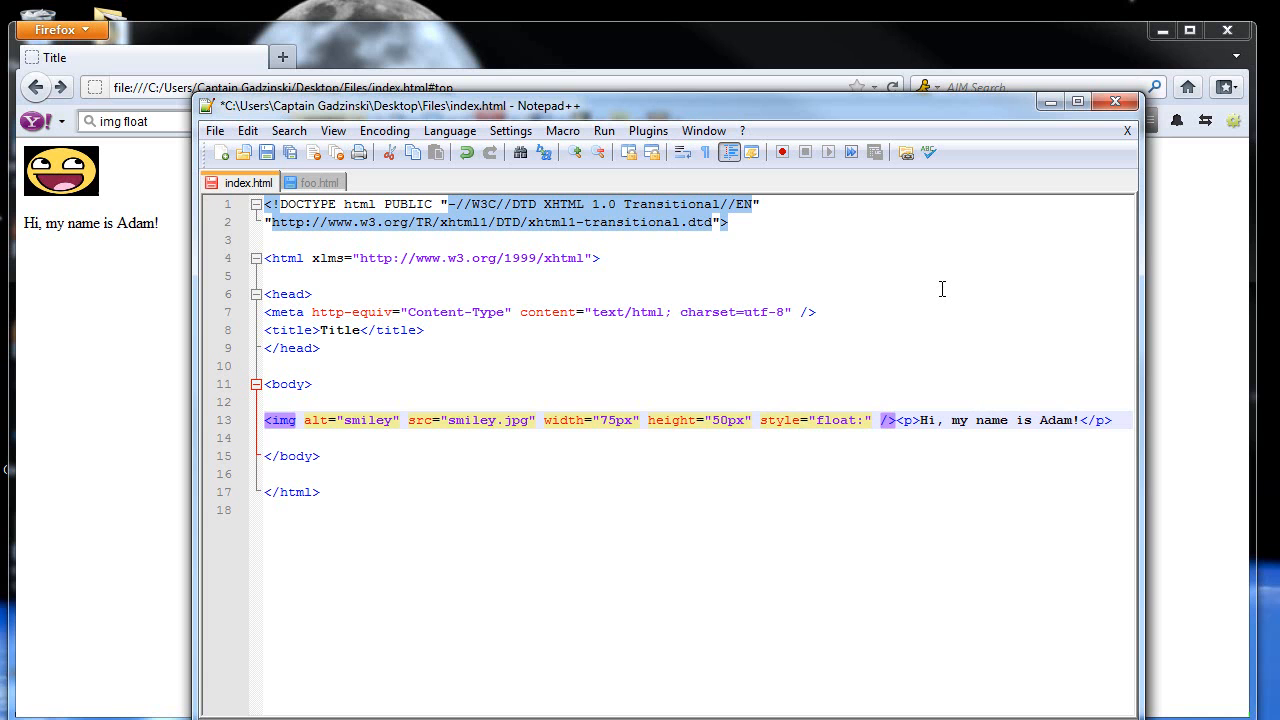
{"action": "type", "text": "l"}
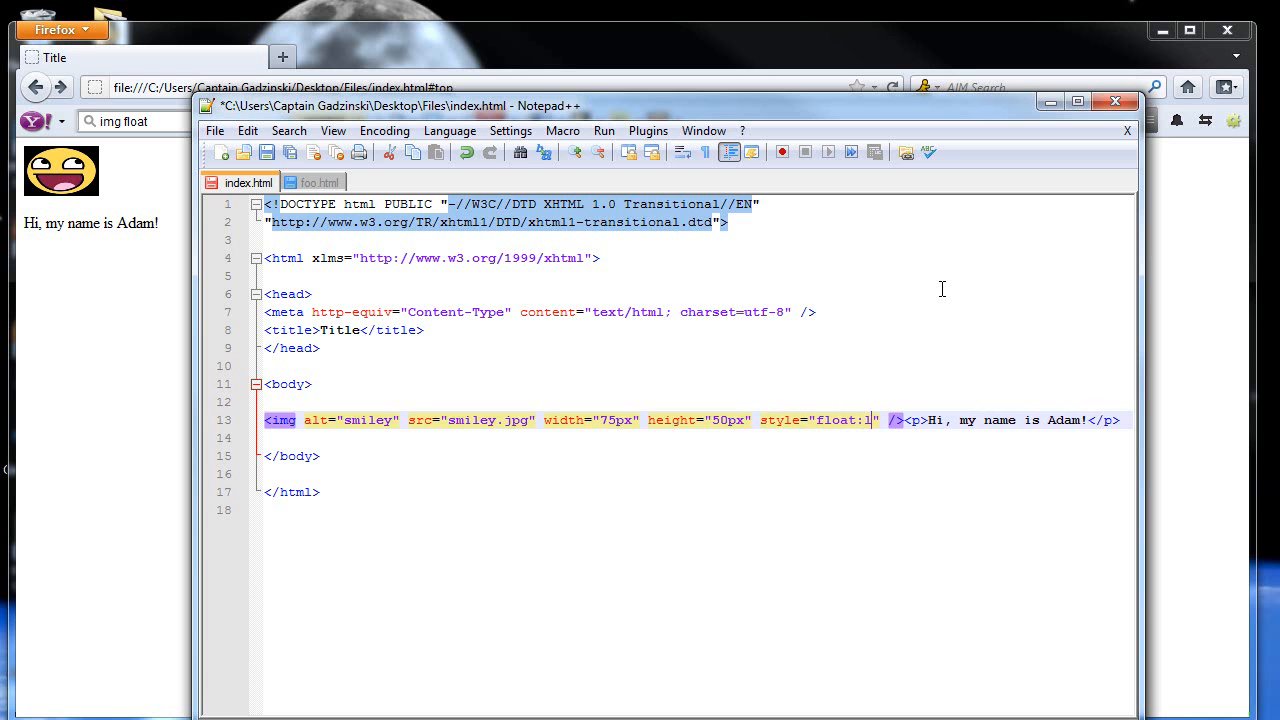
{"action": "type", "text": "eft"}
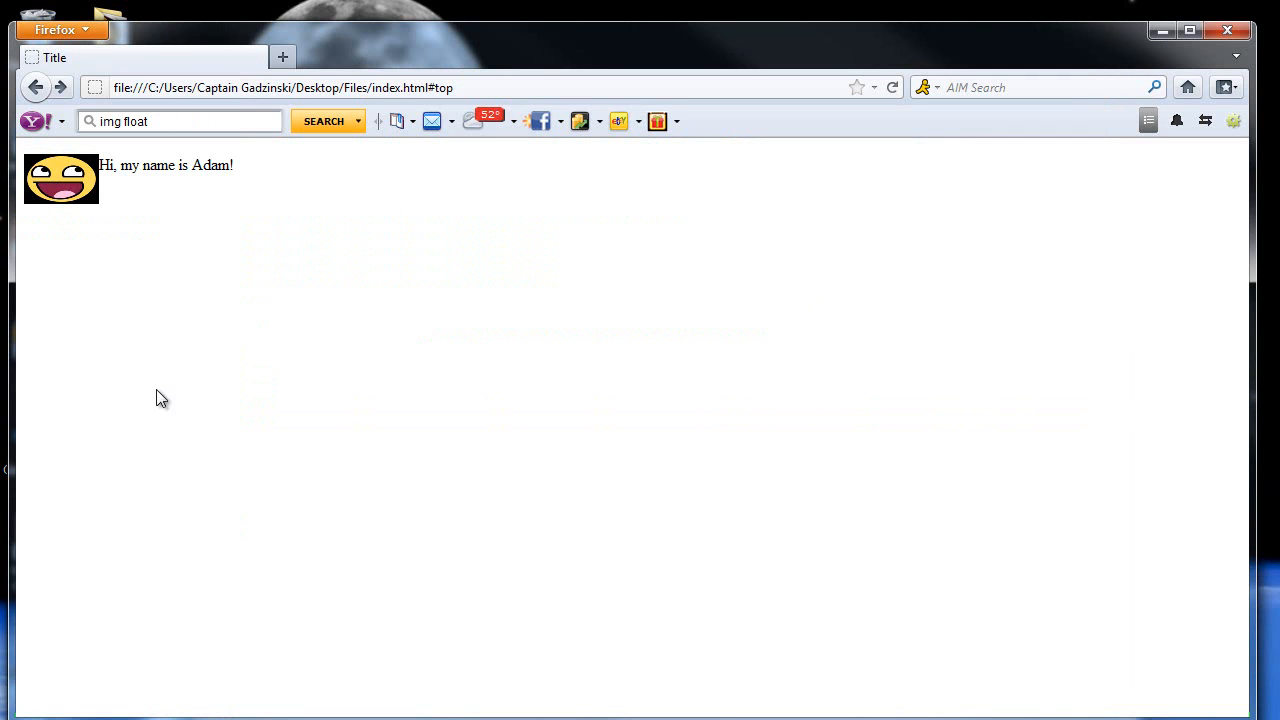
{"action": "mouse_move", "coordinate": [57, 165]}
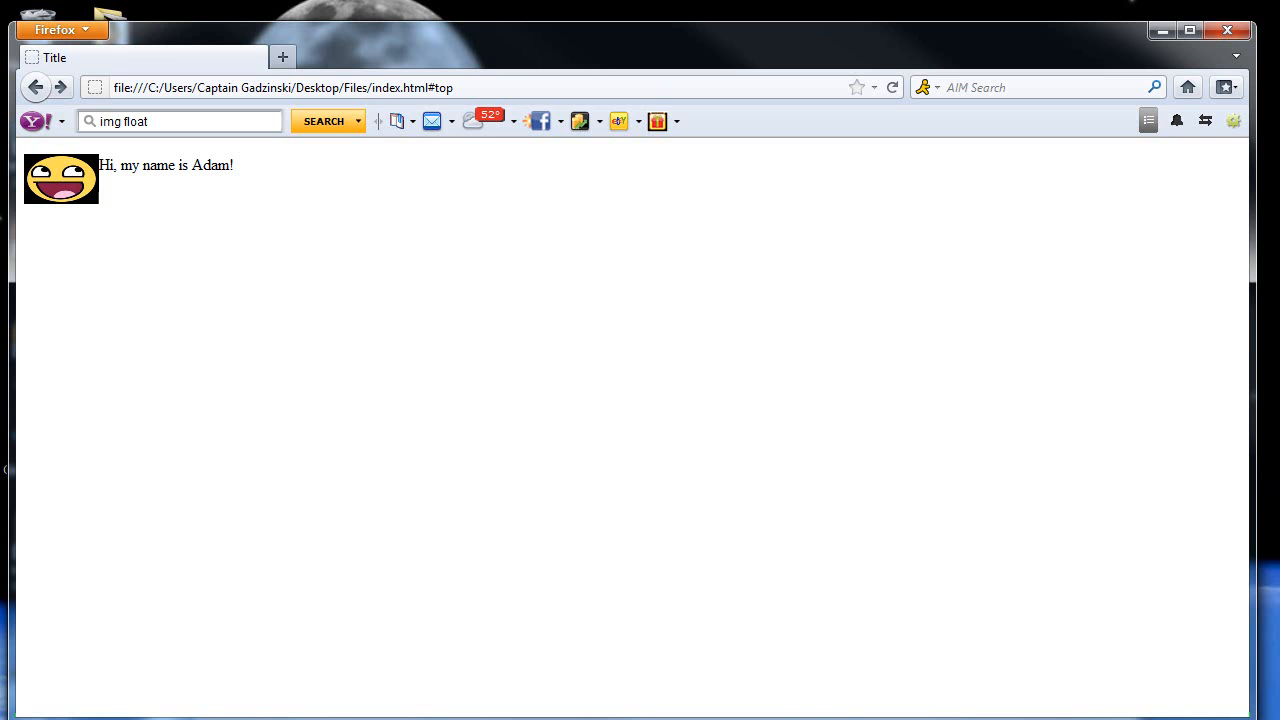
{"action": "mouse_move", "coordinate": [1167, 220]}
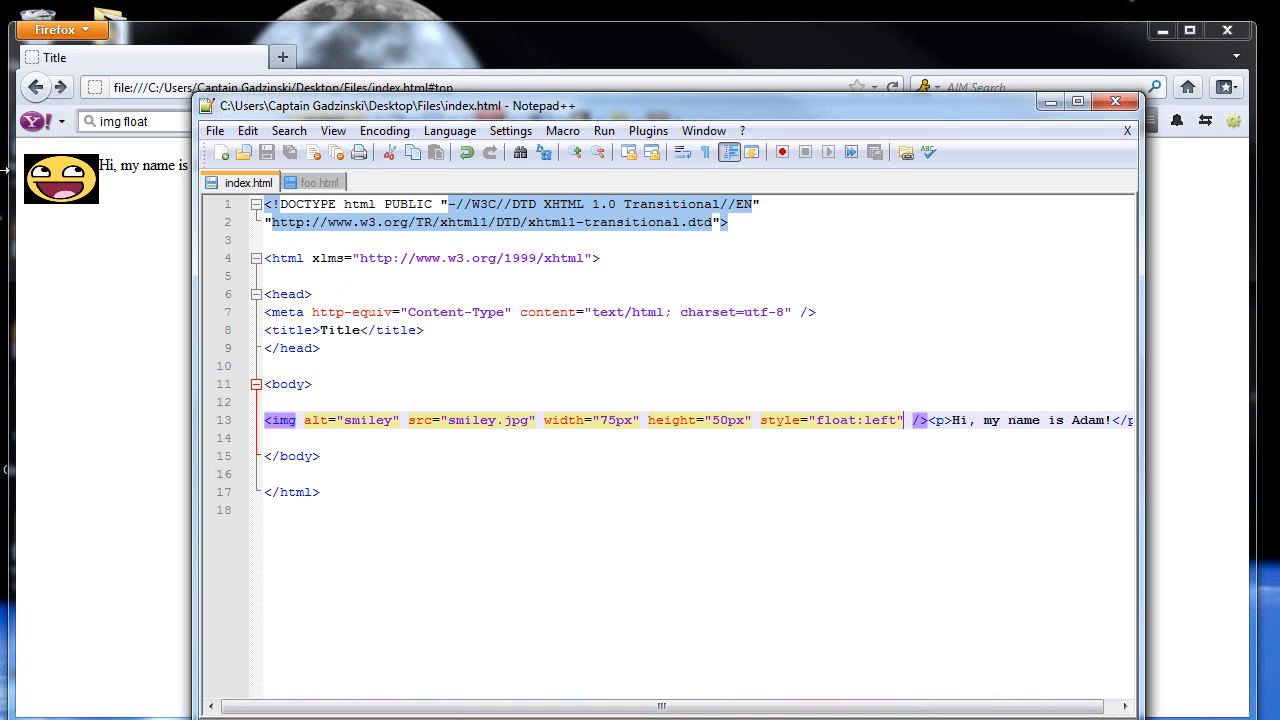
{"action": "mouse_move", "coordinate": [65, 185]}
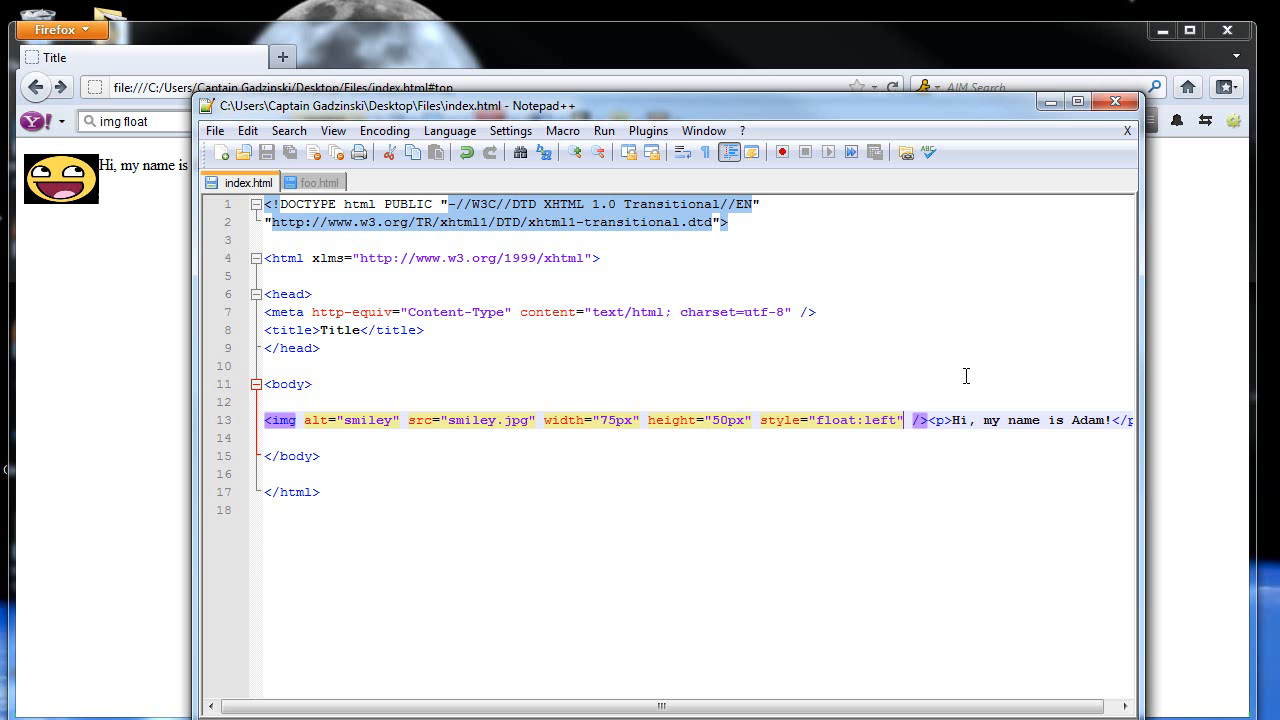
Step: Add hspace="5px" to the img tag and save index.html
{"action": "type", "text": "hspace=\""}
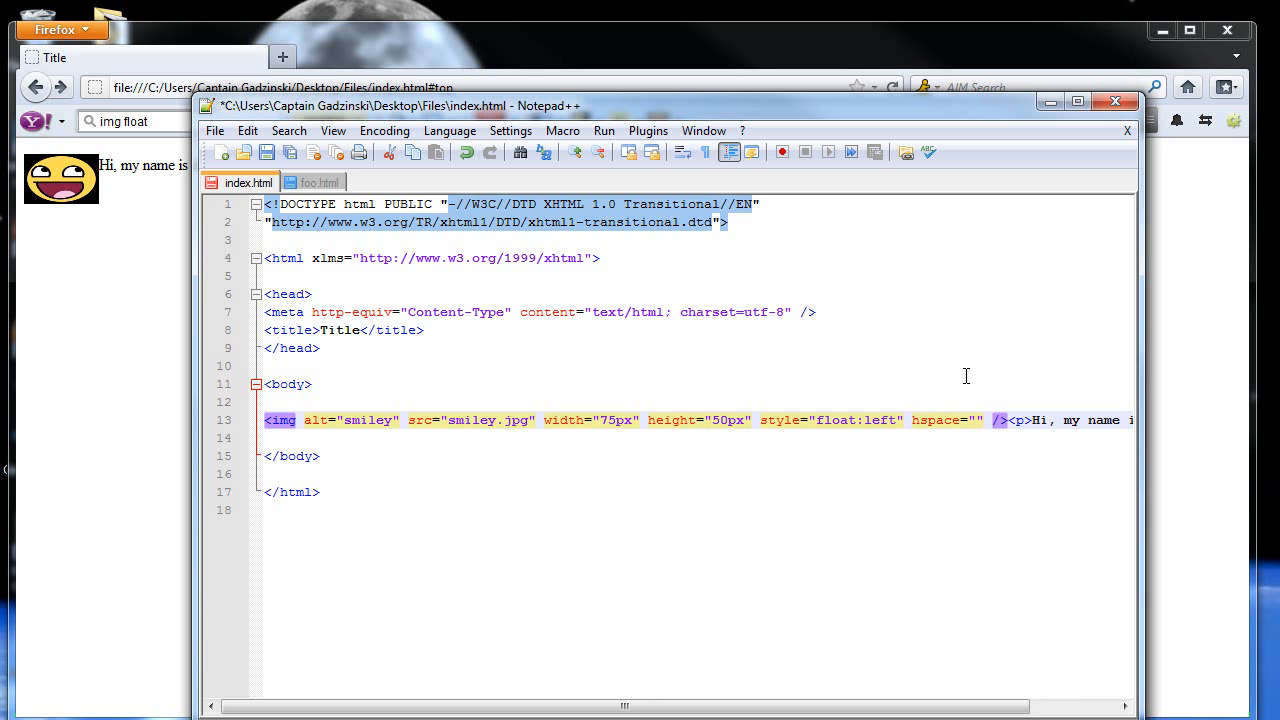
{"action": "type", "text": "5px"}
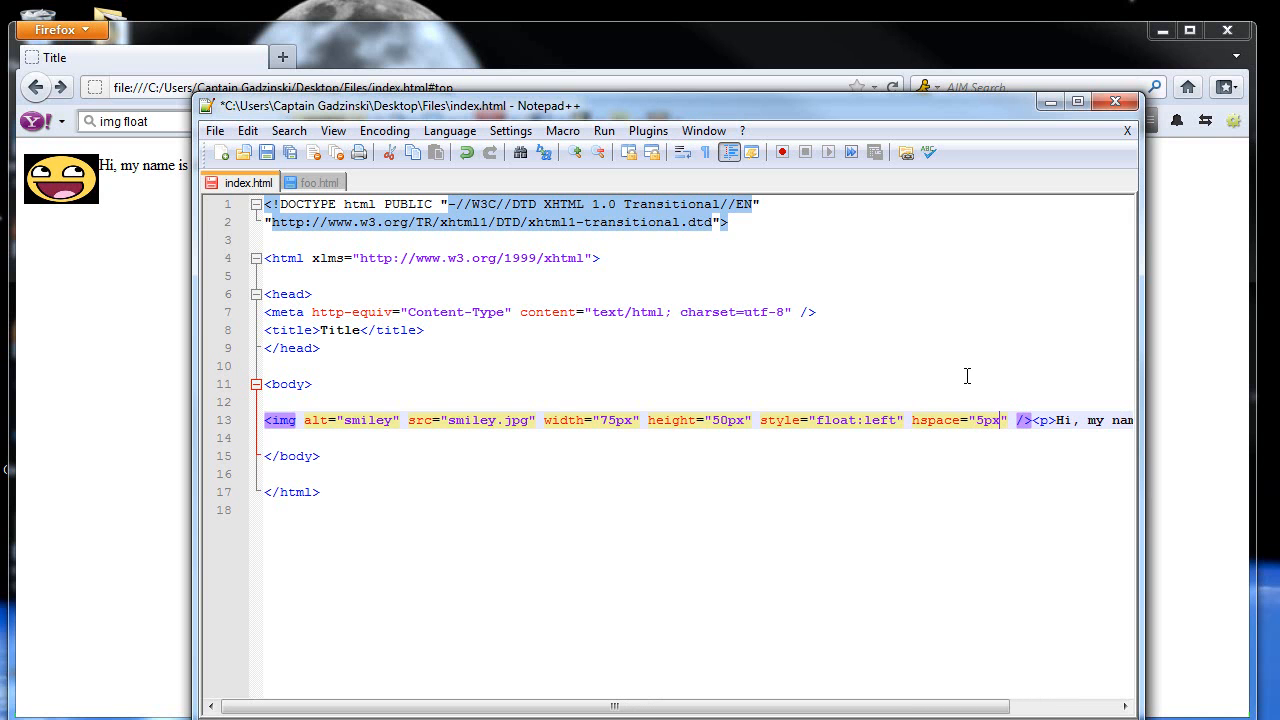
{"action": "left_click", "coordinate": [266, 152]}
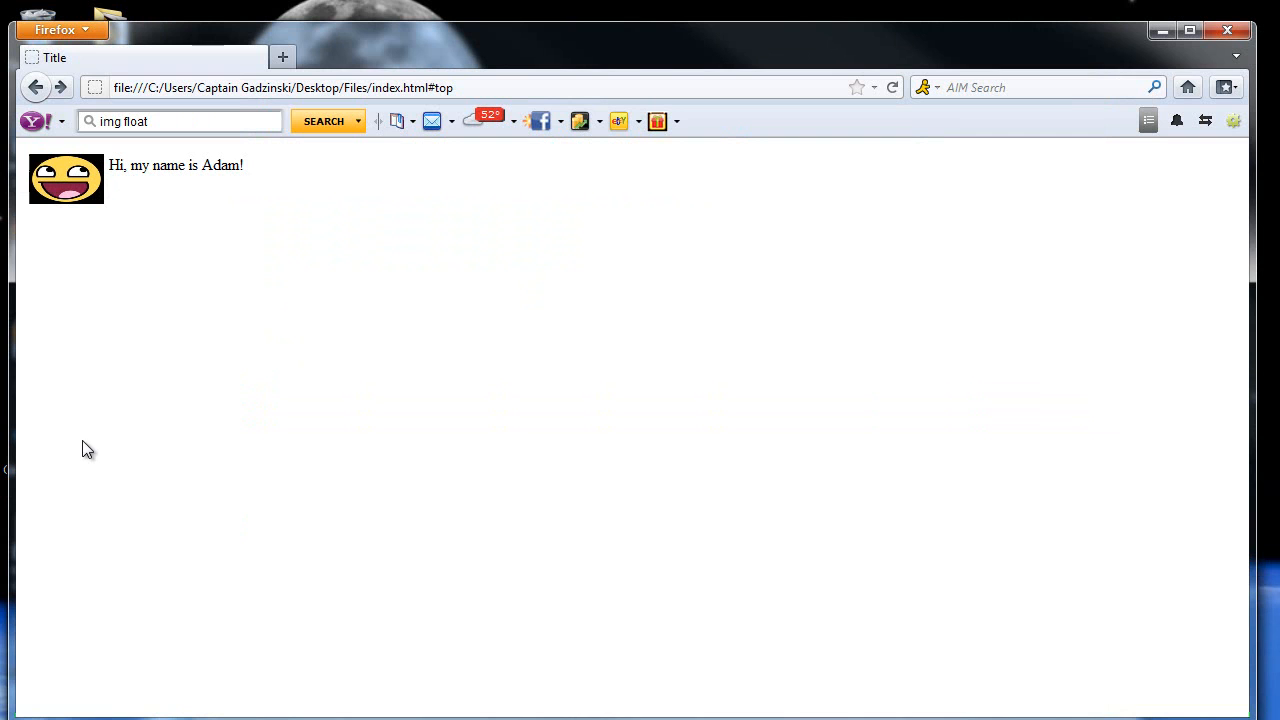
{"action": "mouse_move", "coordinate": [302, 512]}
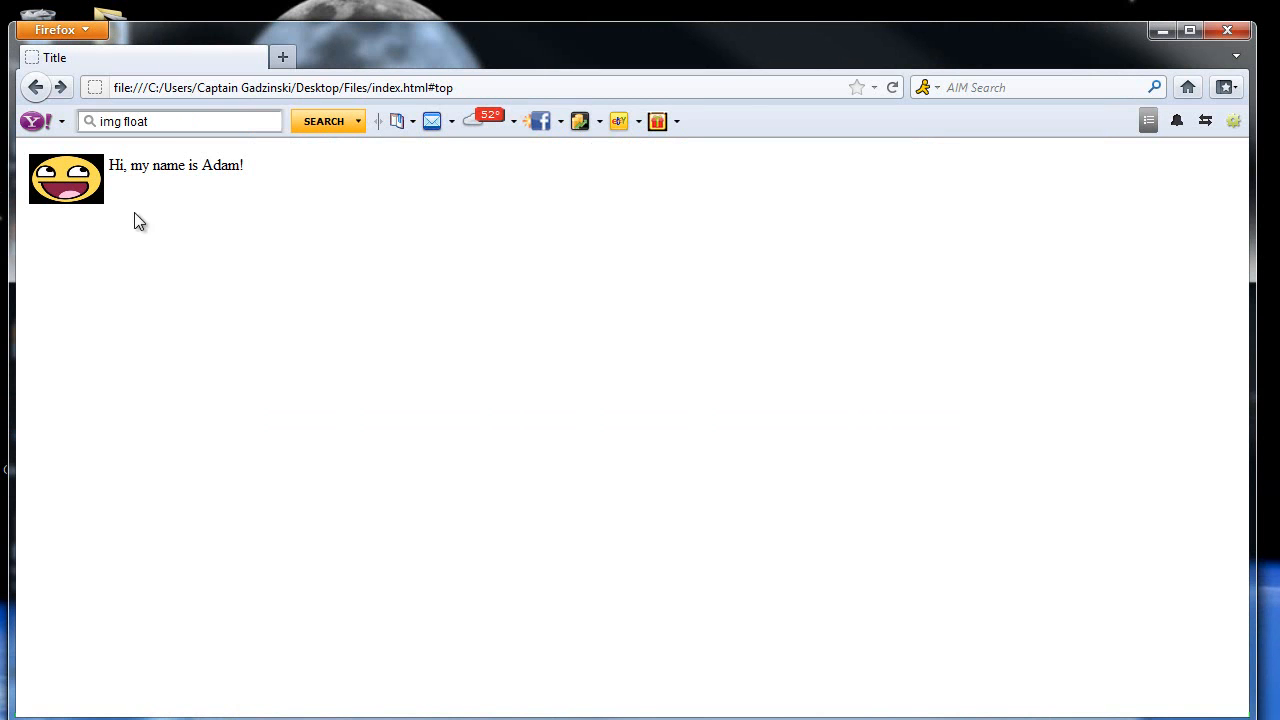
{"action": "mouse_move", "coordinate": [60, 226]}
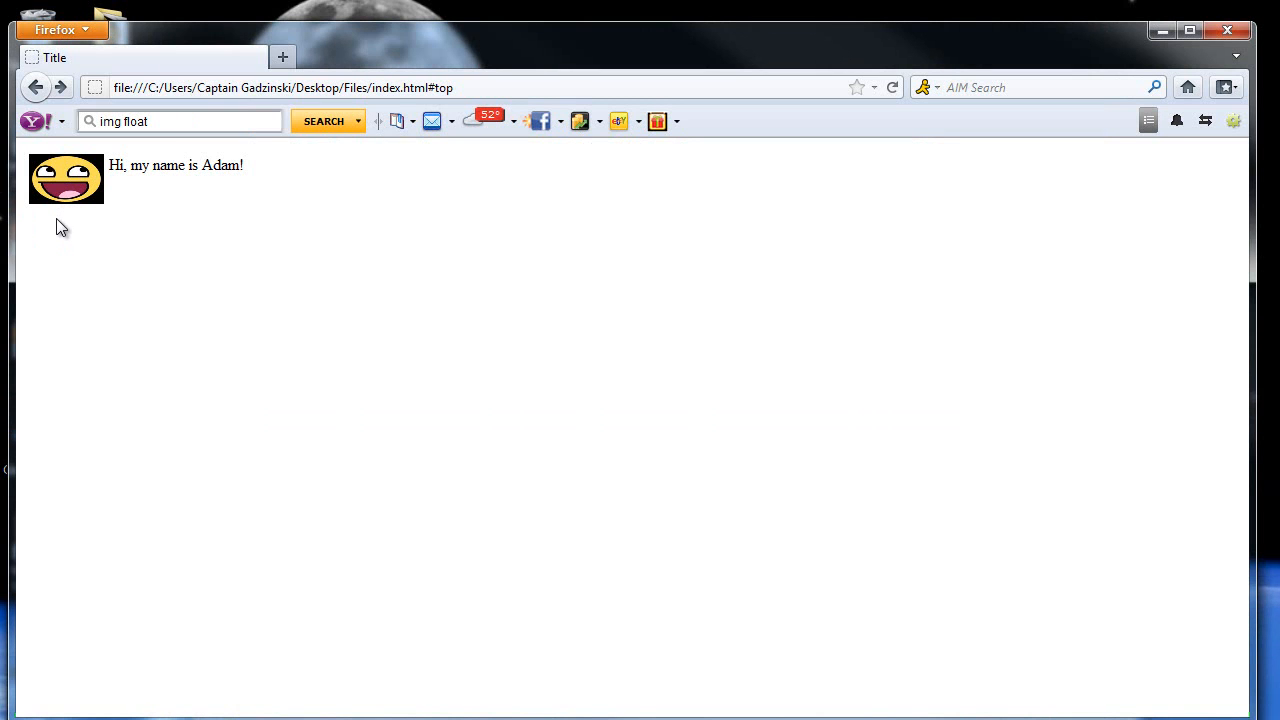
{"action": "mouse_move", "coordinate": [105, 221]}
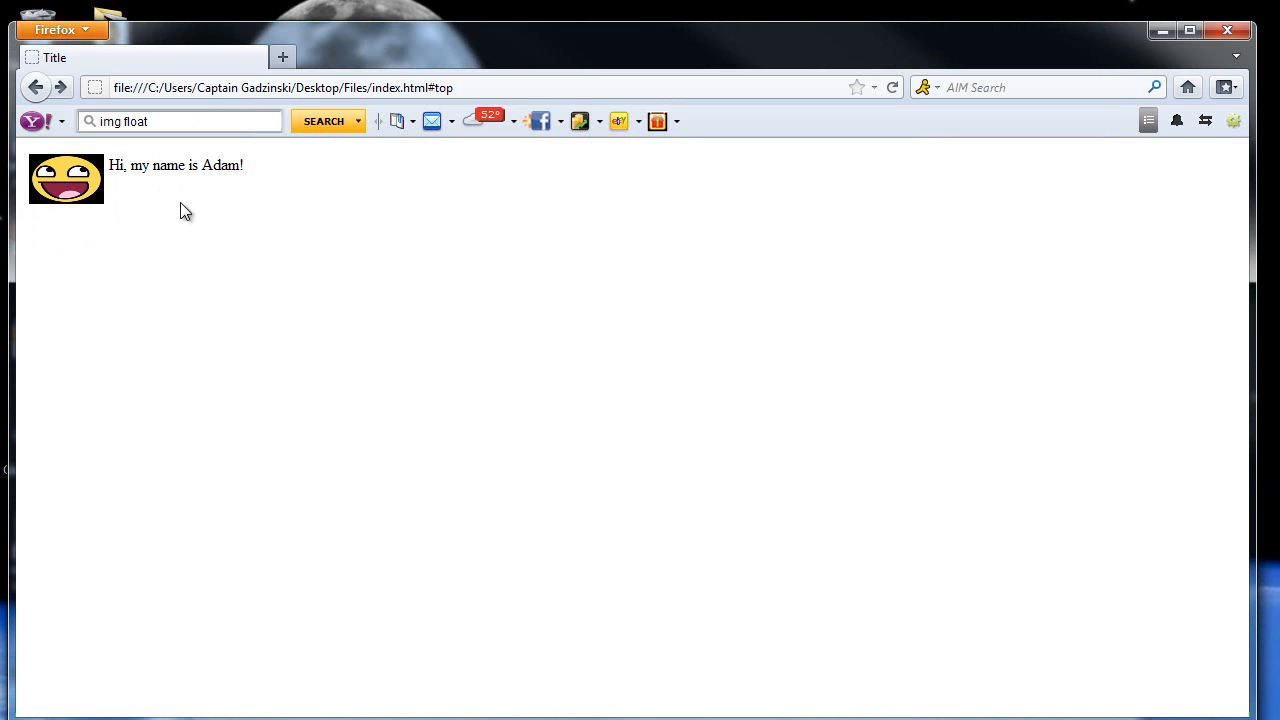
{"action": "mouse_move", "coordinate": [541, 589]}
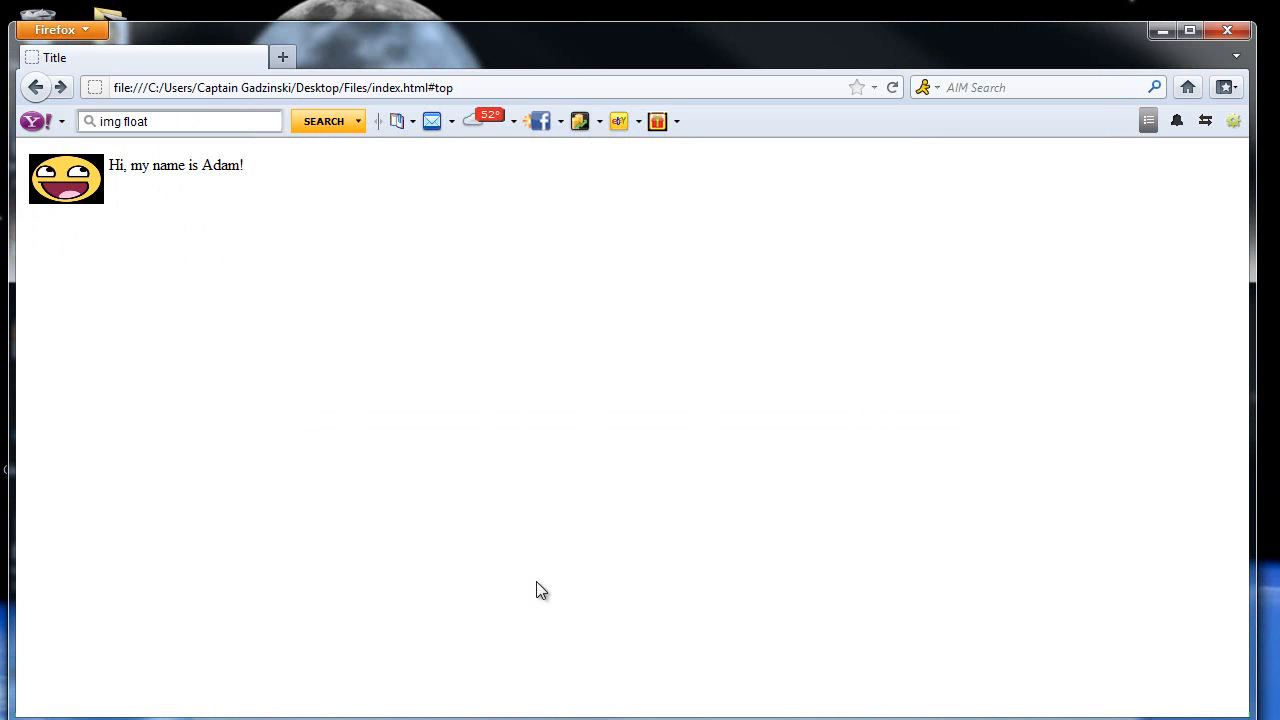
{"action": "mouse_move", "coordinate": [532, 622]}
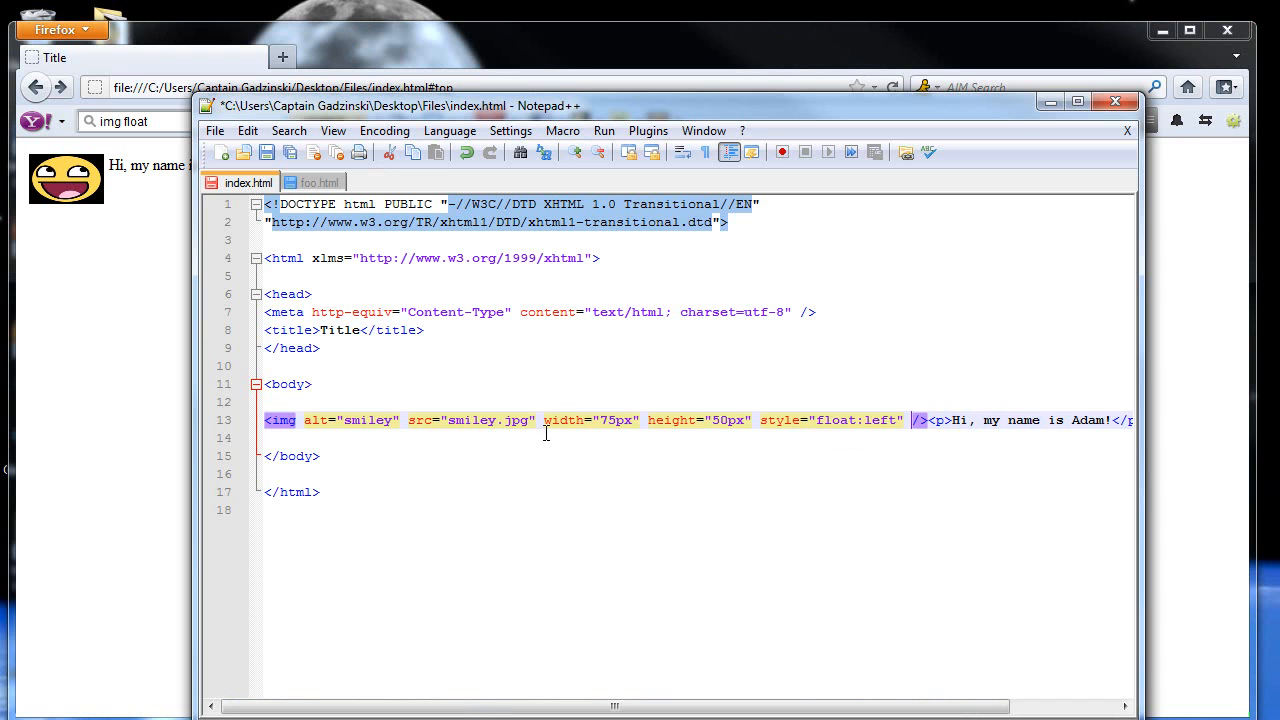
Step: Delete the height attribute, leaving width="50%", and save index.html
{"action": "double_click", "coordinate": [697, 420]}
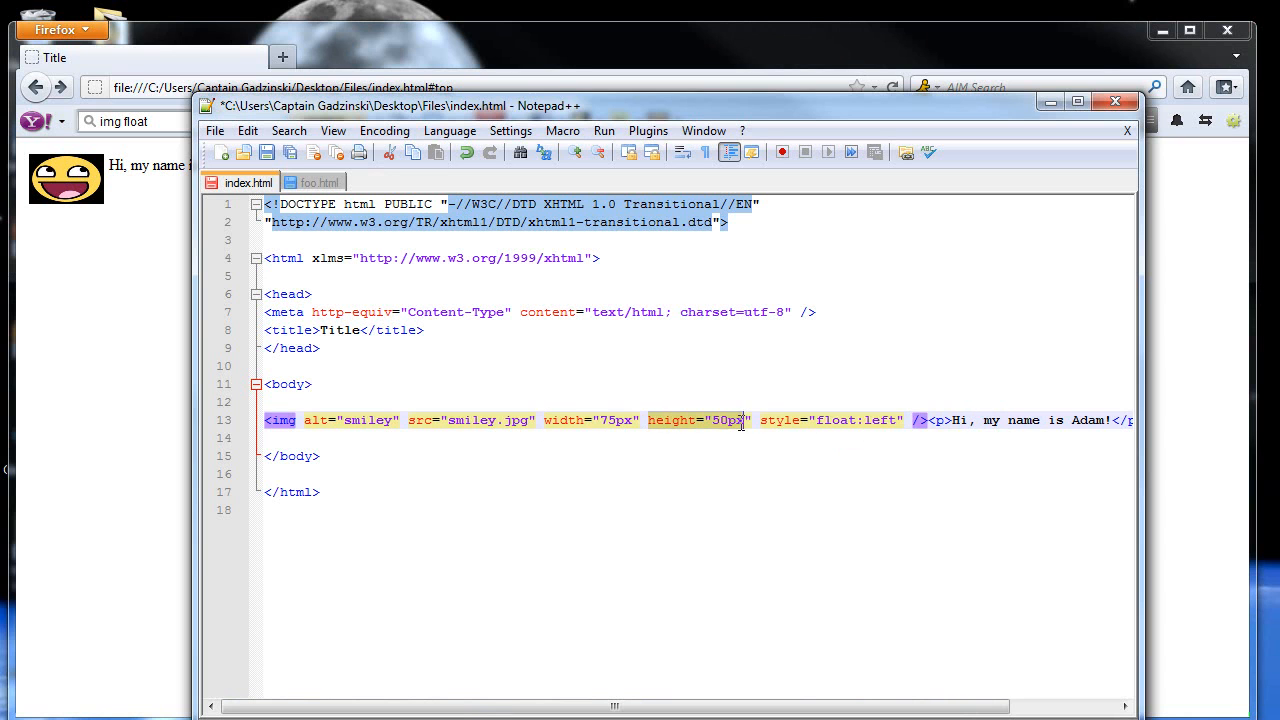
{"action": "key", "text": "Delete"}
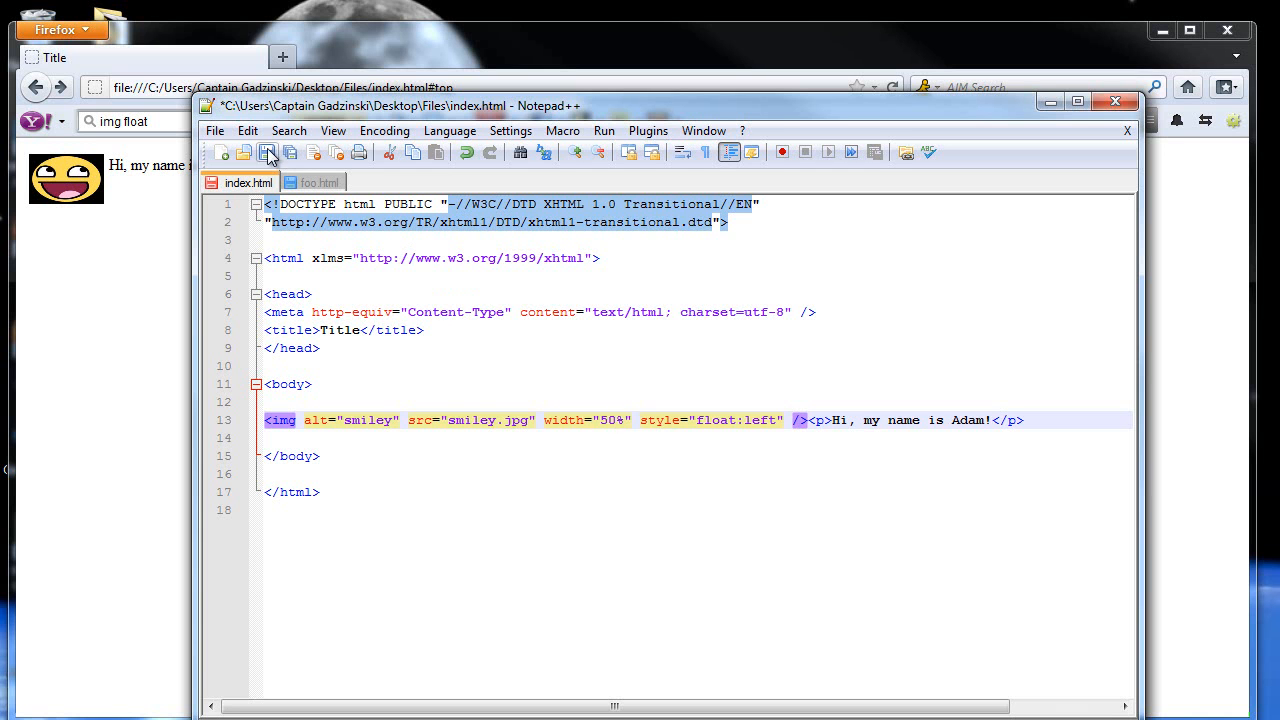
{"action": "left_click", "coordinate": [267, 152]}
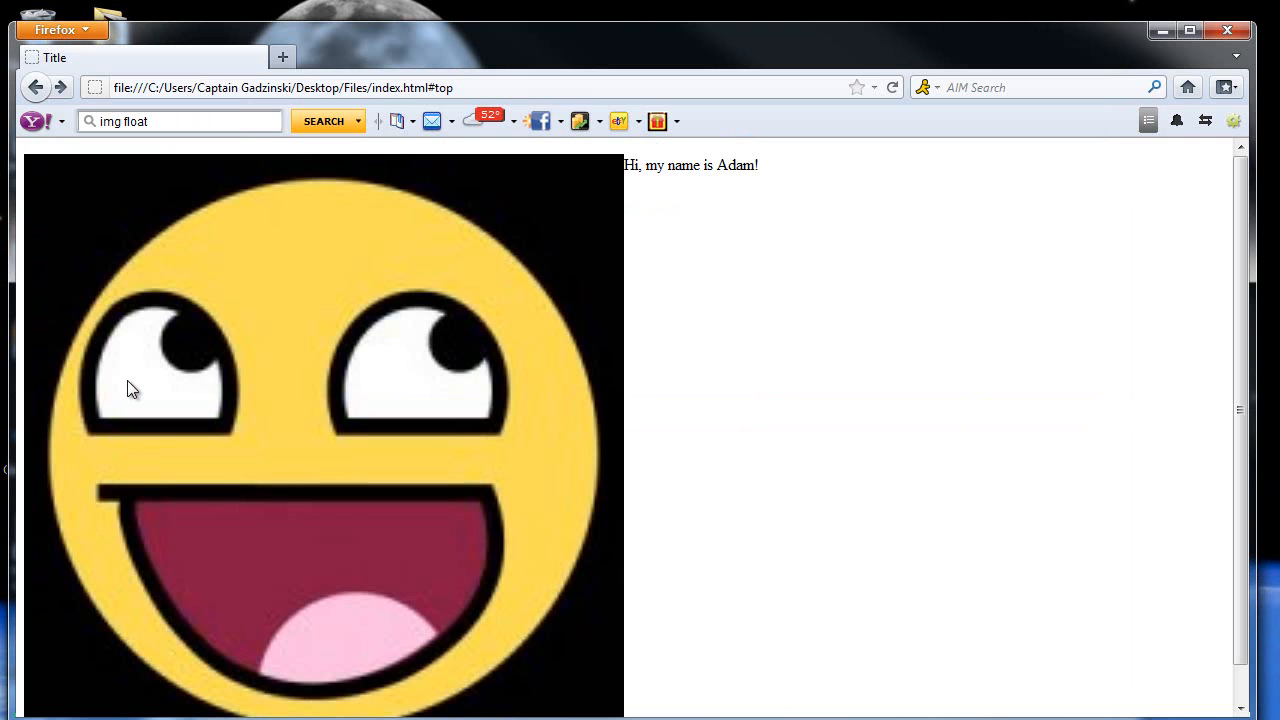
{"action": "mouse_move", "coordinate": [50, 173]}
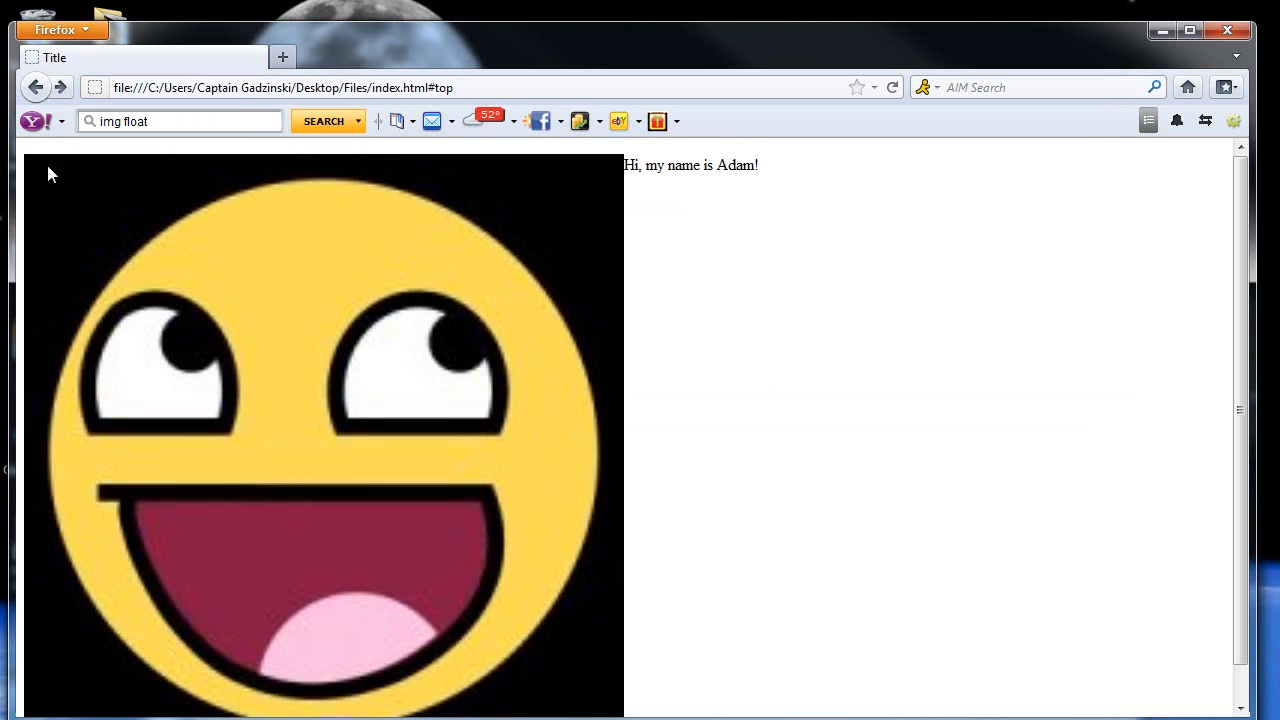
{"action": "mouse_move", "coordinate": [1142, 246]}
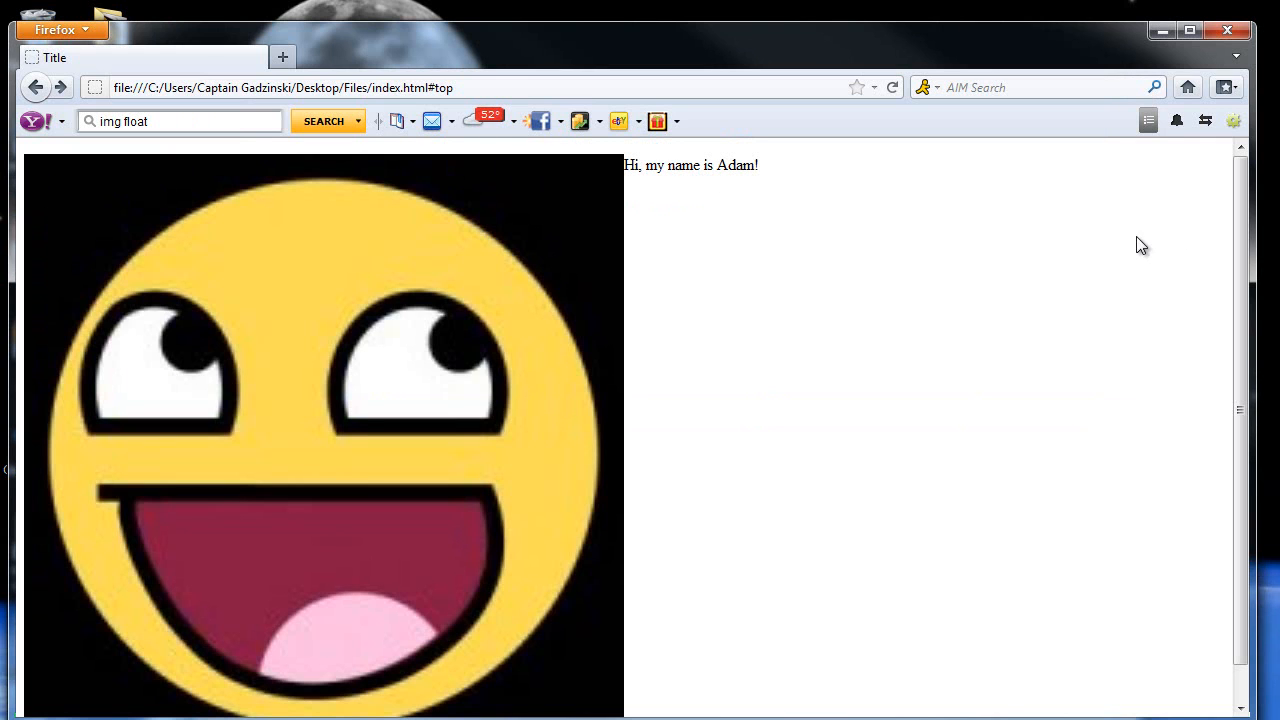
{"action": "mouse_move", "coordinate": [638, 501]}
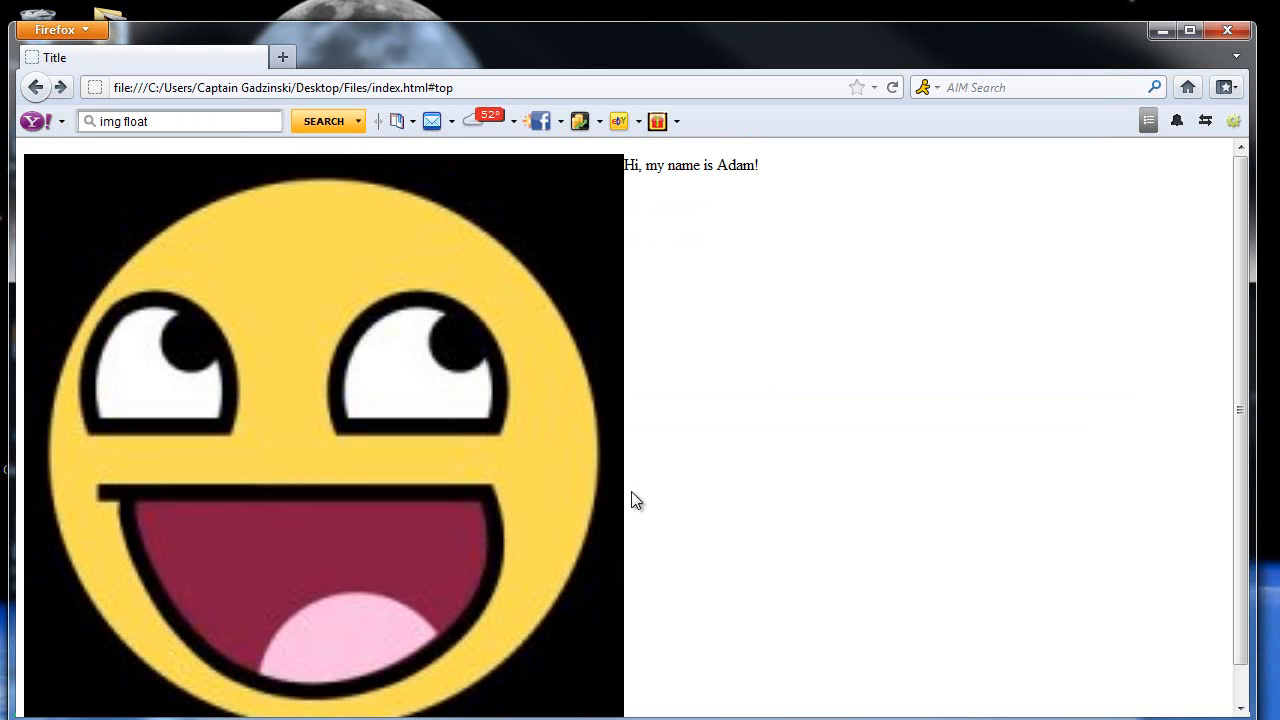